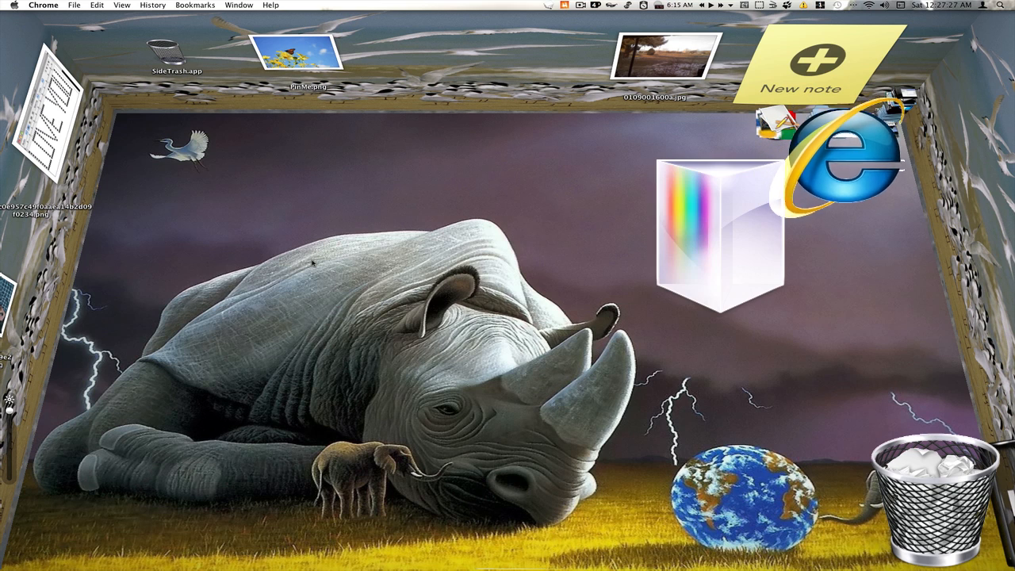
Step: Bring a Chrome window forward from the Dock and show the dmanian33 YouTube channel page
drag(840, 155, 944, 428)
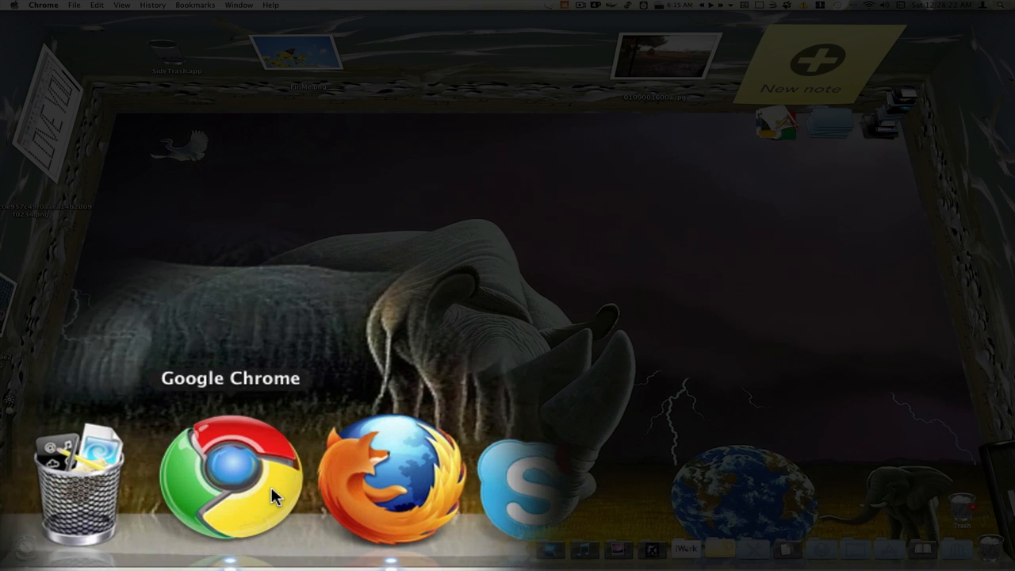
right_click(230, 484)
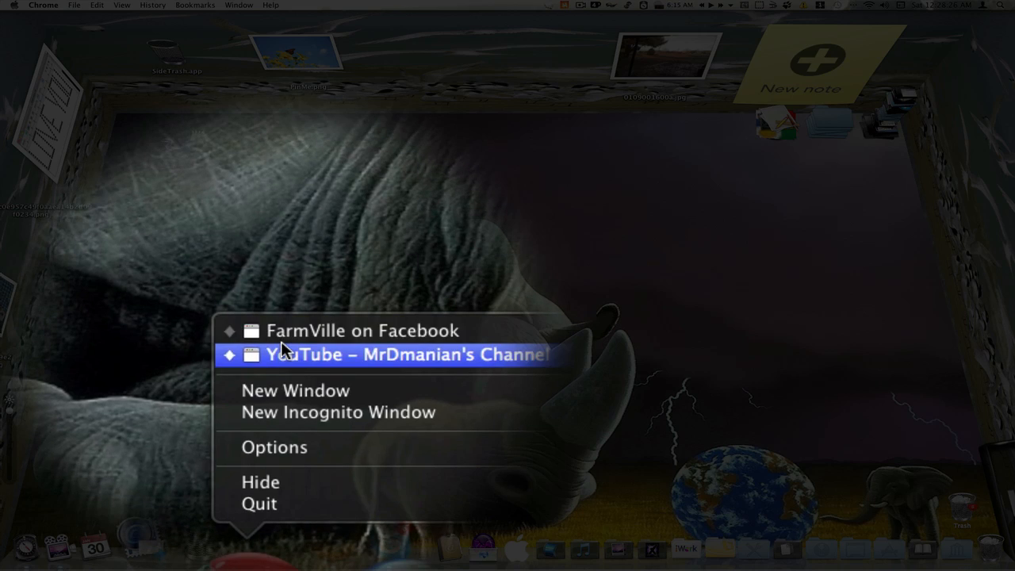
click(361, 332)
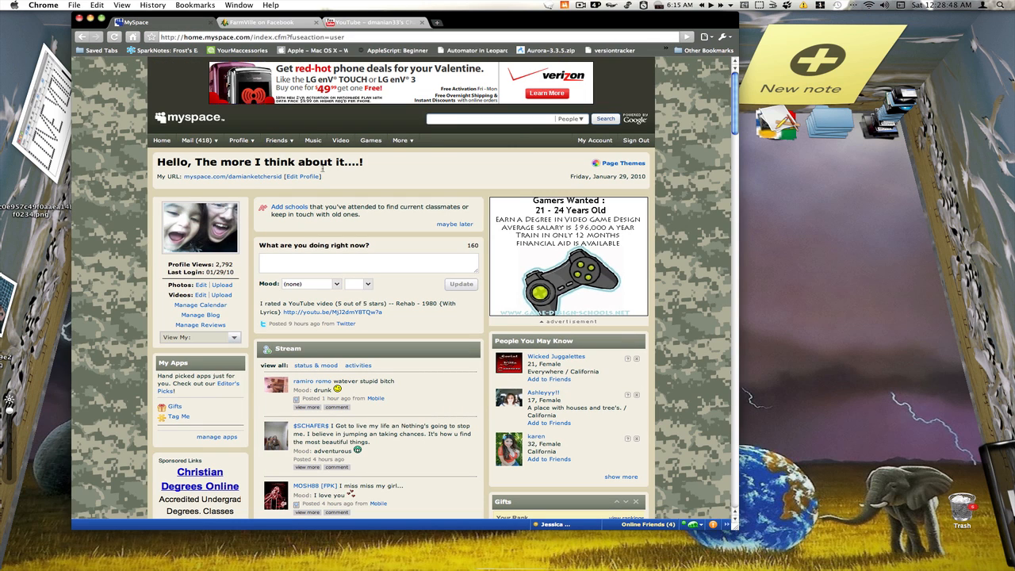
click(373, 22)
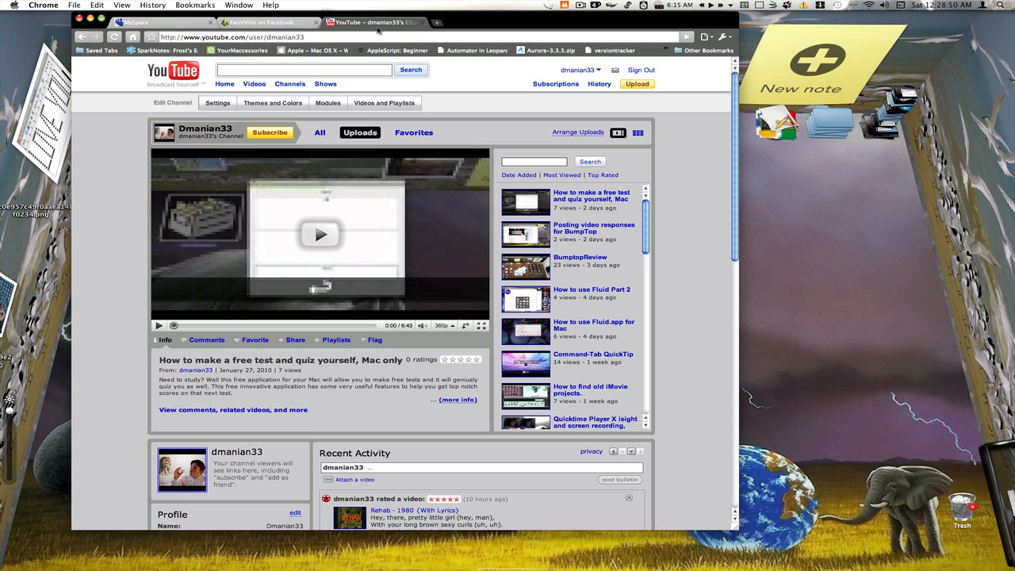
mouse_move(590, 114)
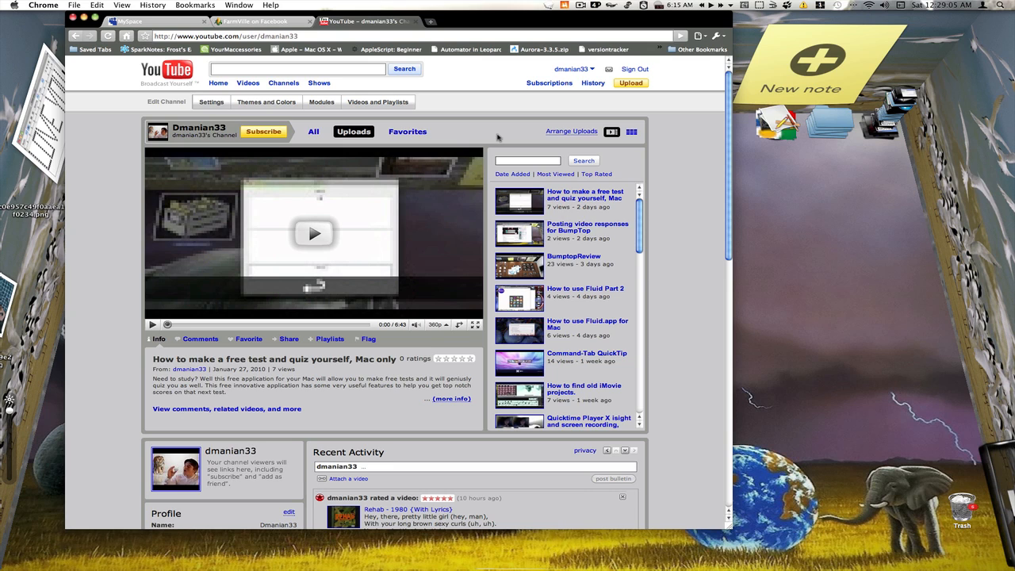
mouse_move(497, 80)
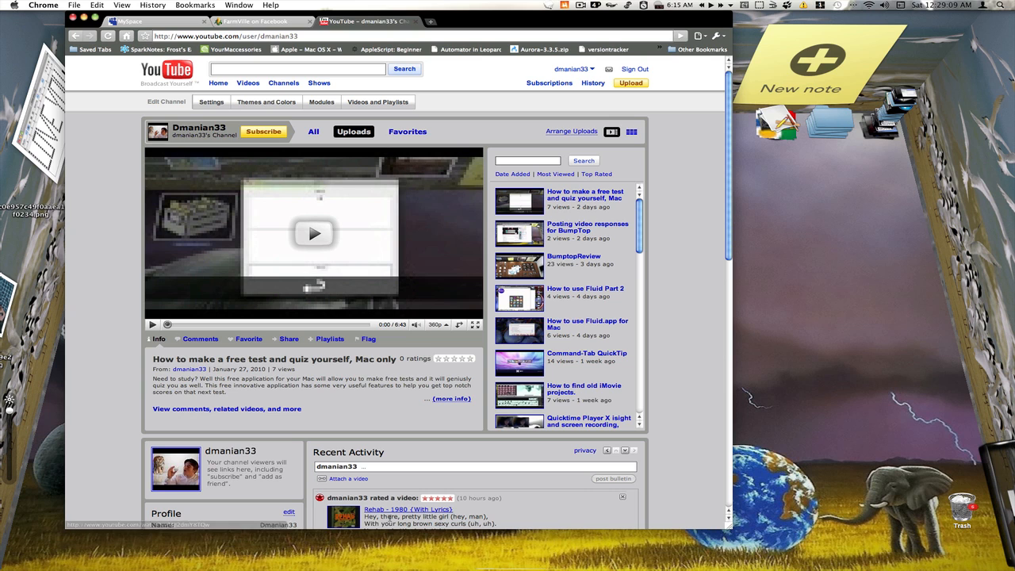
Step: Start a new window from the File menu, then bring the other account's window forward from the Dock
click(73, 5)
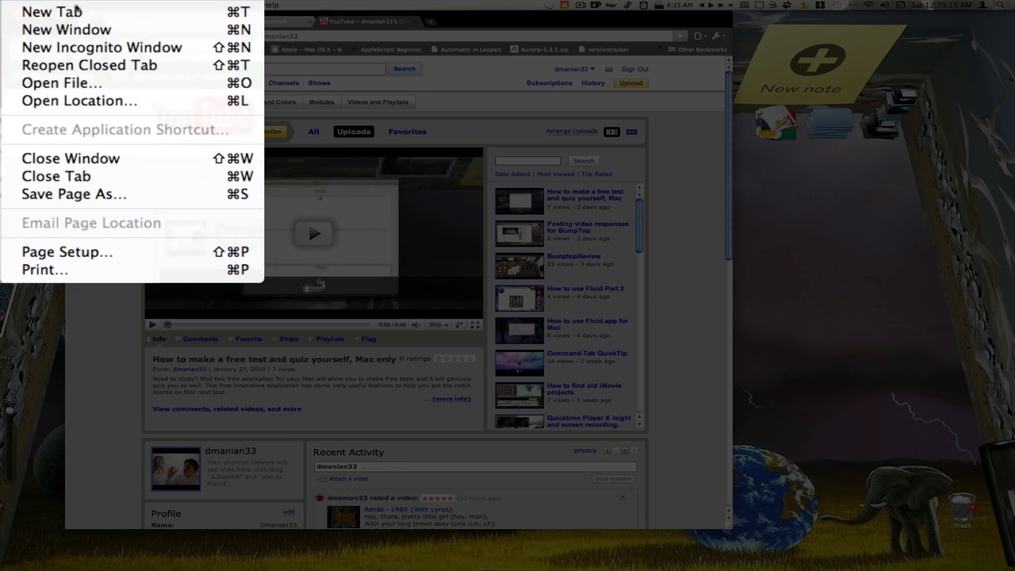
mouse_move(102, 47)
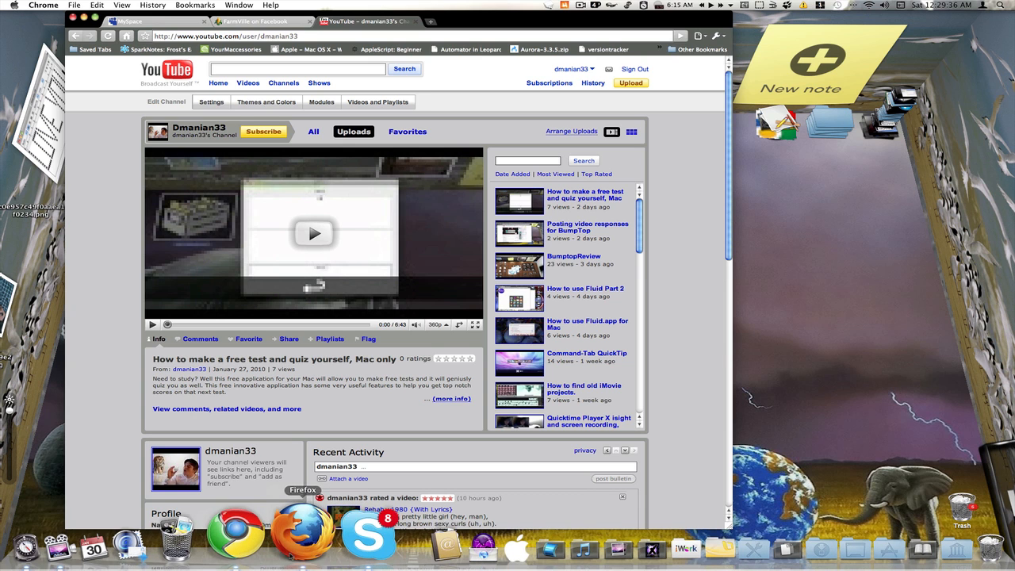
right_click(241, 531)
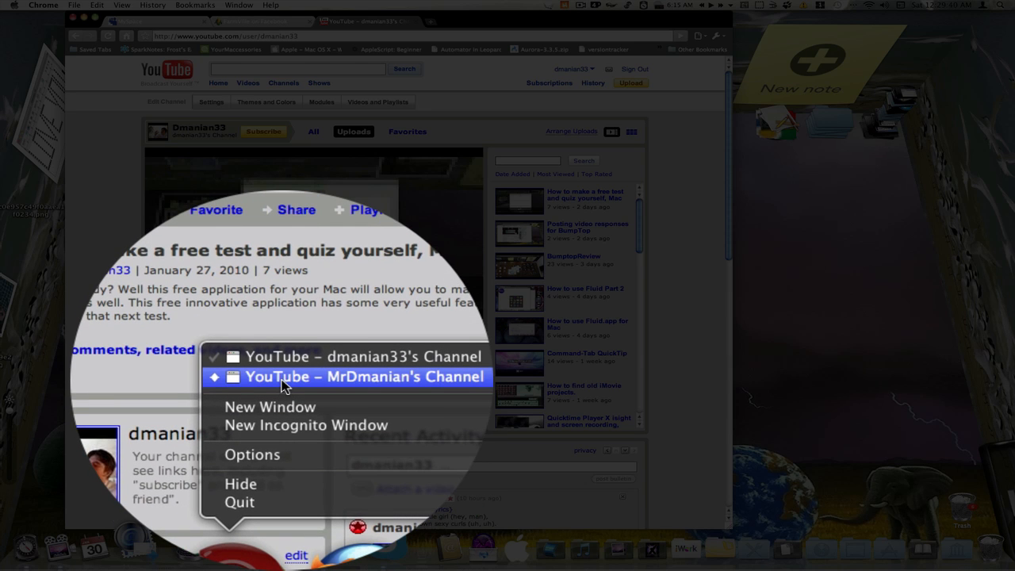
click(365, 377)
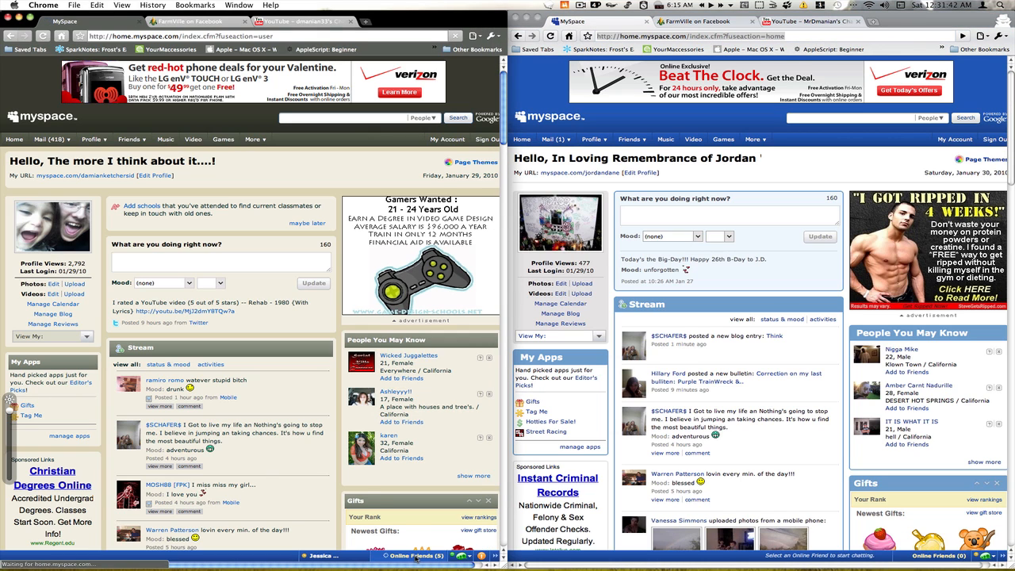
Step: Send 'hey whats up dude' to the other account in the left window's IM chat
click(416, 556)
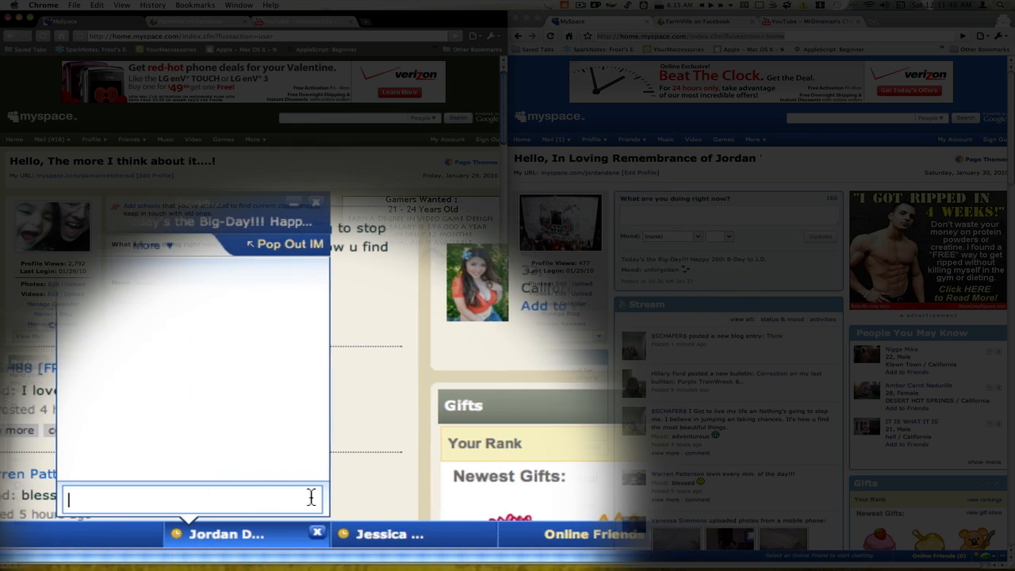
text(he)
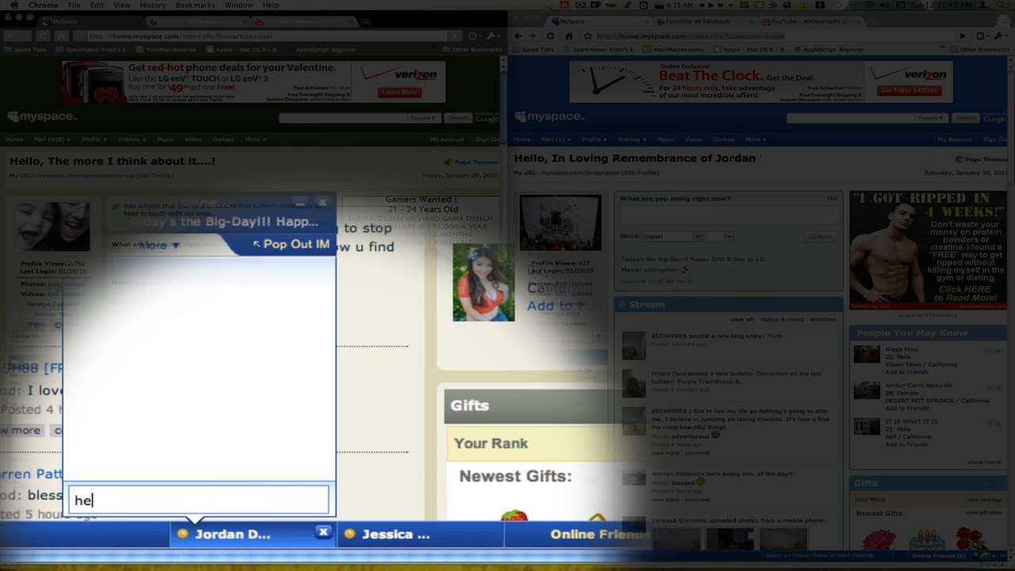
text(ey whats up dud)
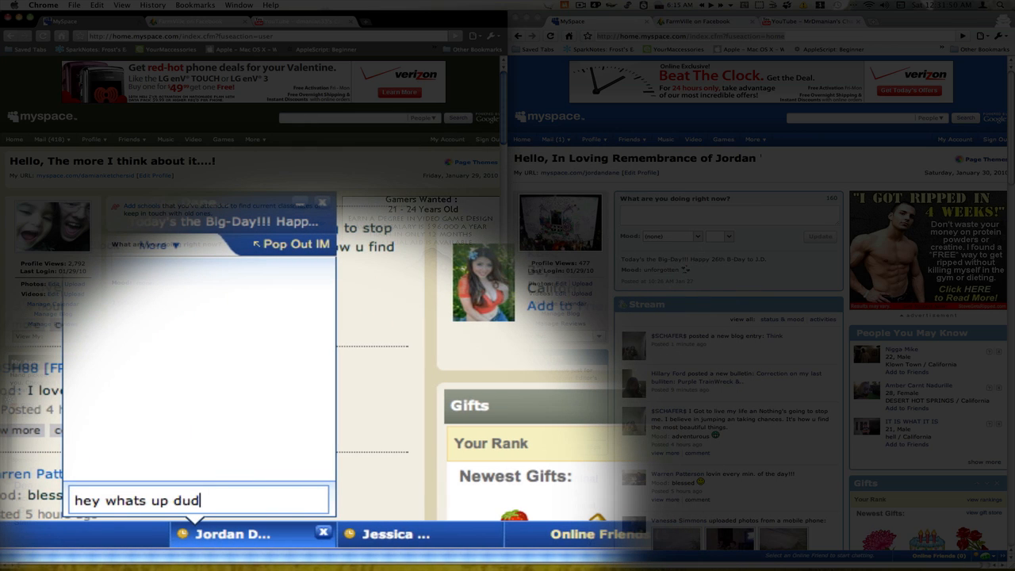
key(Return)
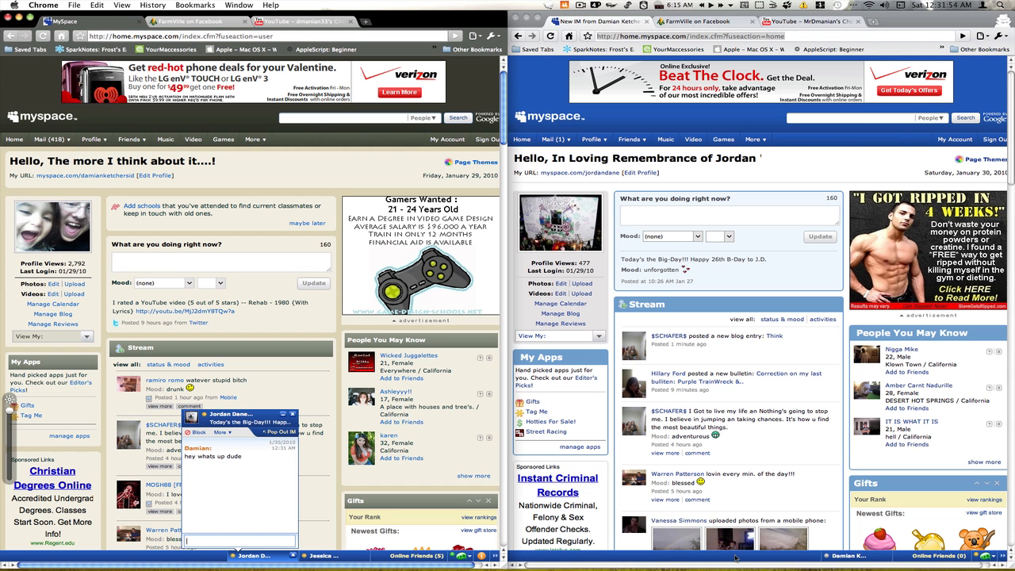
Step: Reply 'not much' and 'hi youtube' from the second account's chat, then start typing 'hola'
click(770, 533)
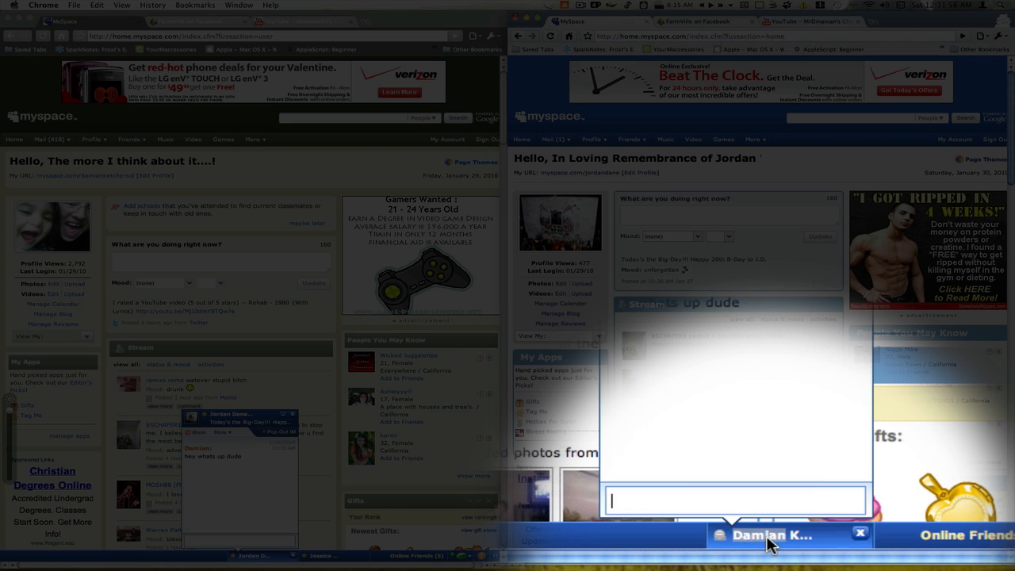
click(769, 534)
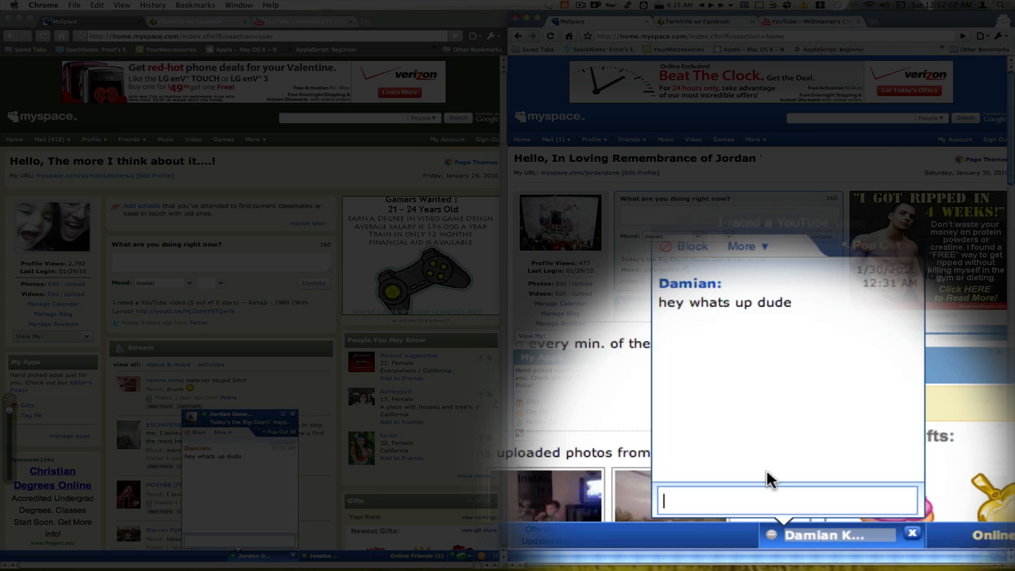
text(not much)
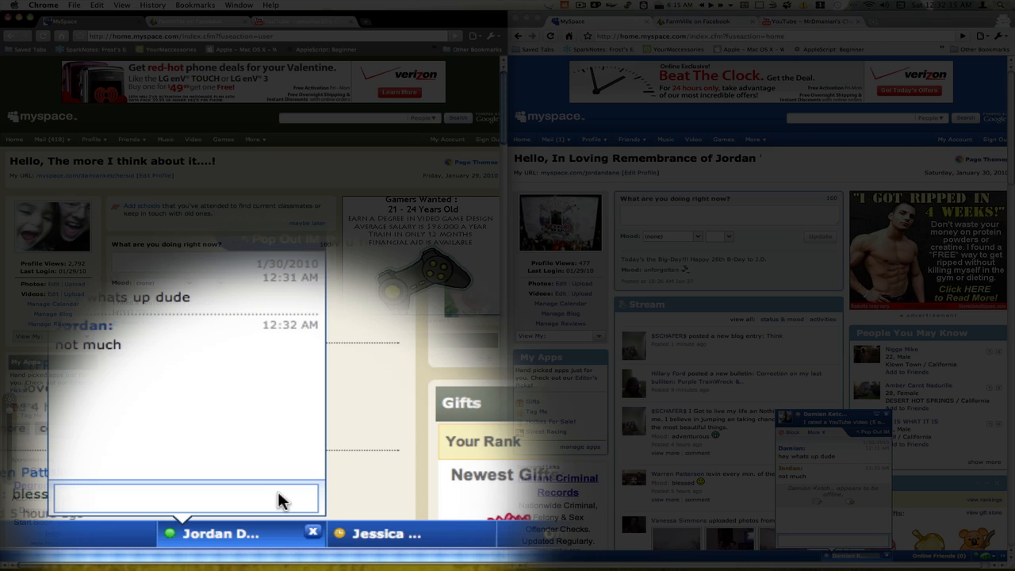
text(hi you)
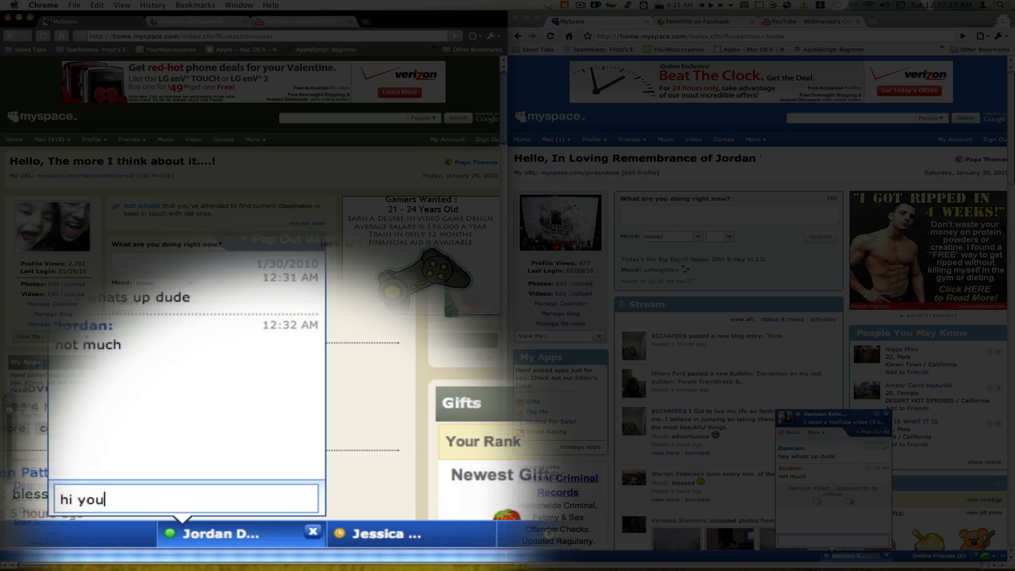
key(Return)
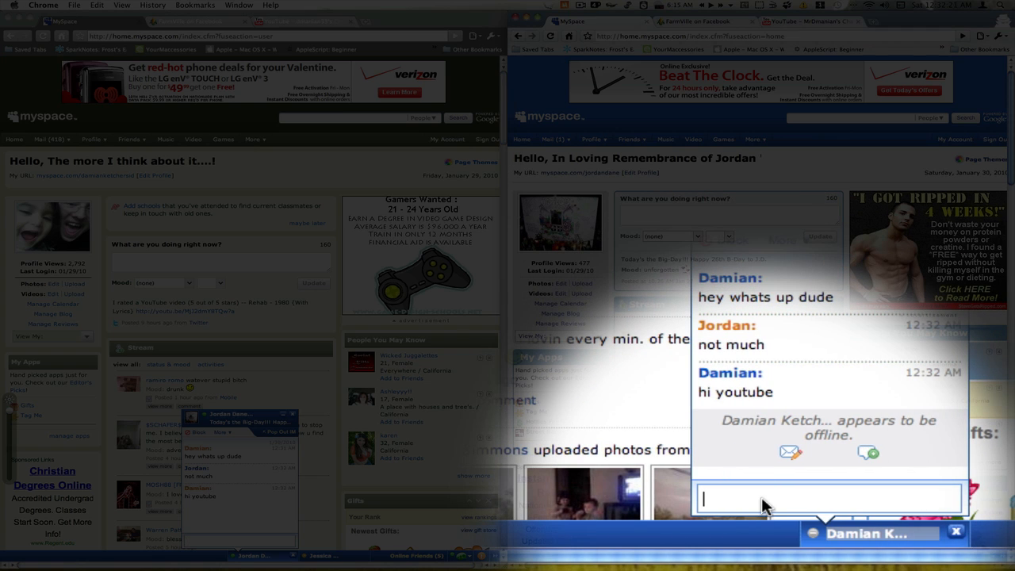
text(hol)
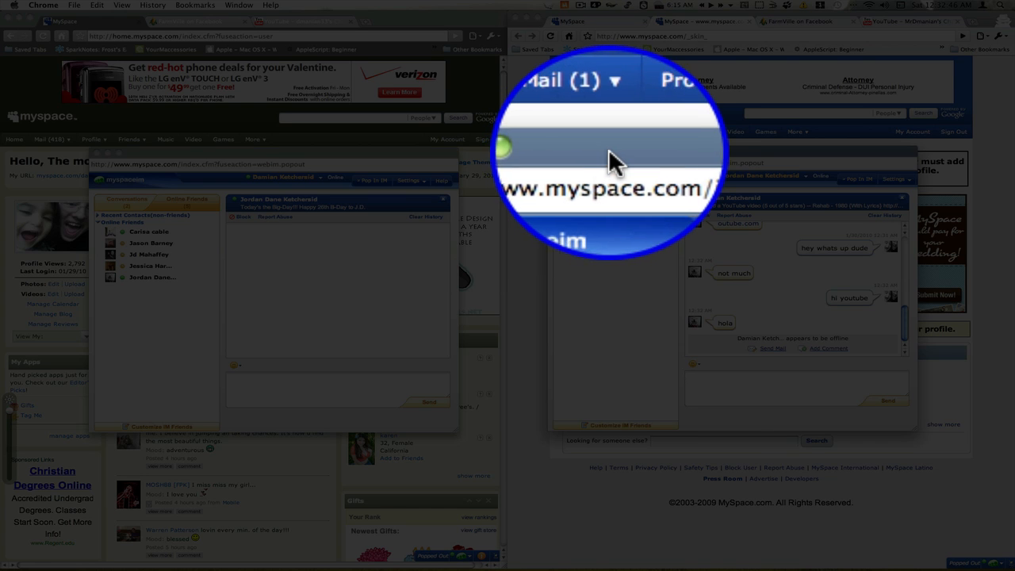
mouse_move(325, 167)
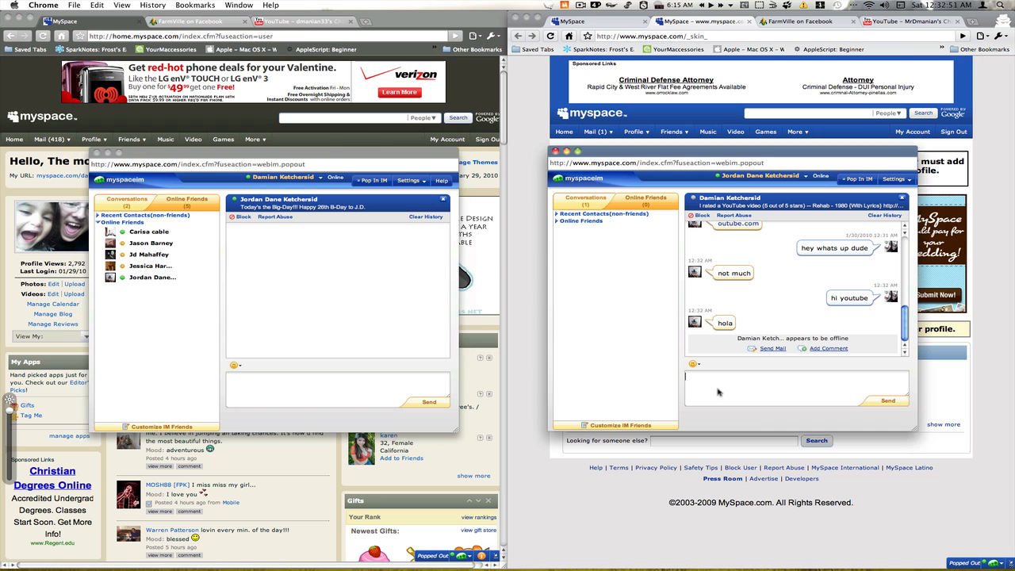
Step: Send 'talkin' and 'oh yeah' in the IM popout and show both browsers
text(talkin)
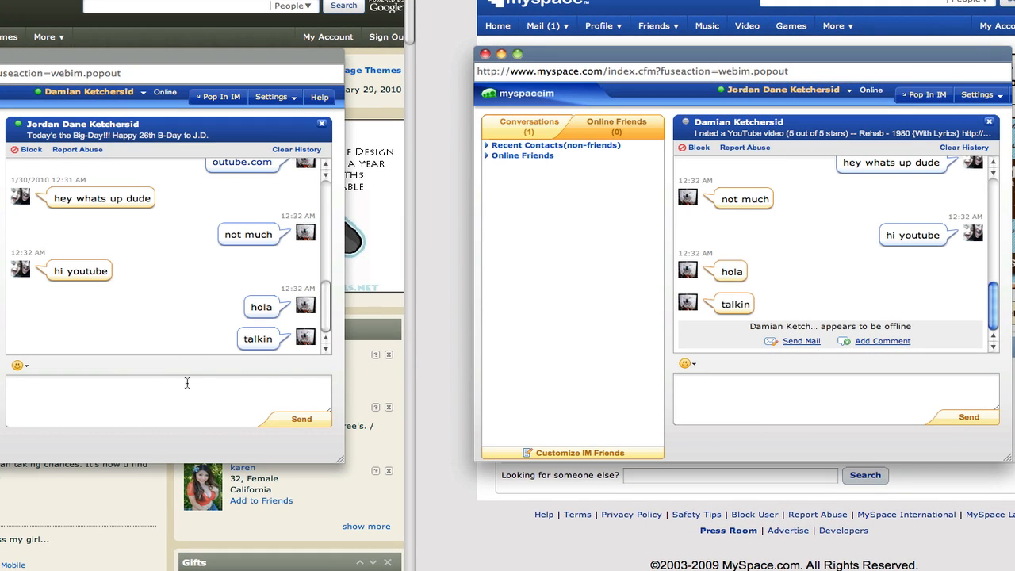
text(oh yea)
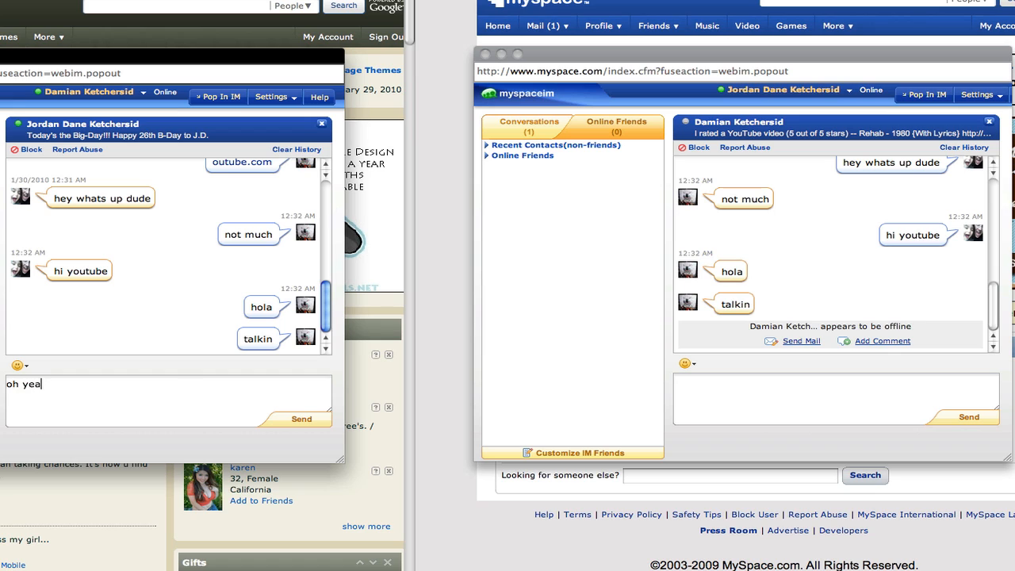
click(302, 419)
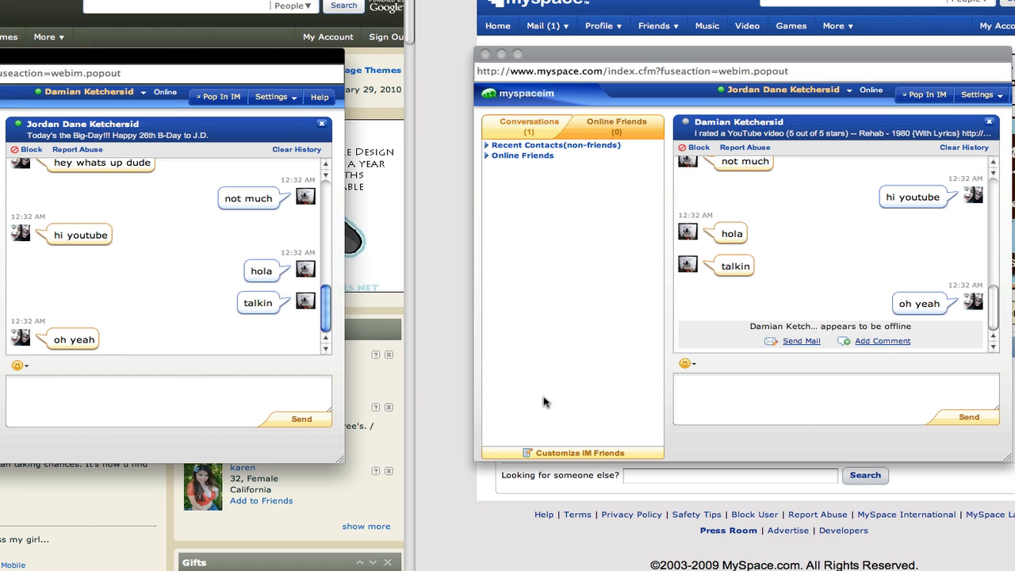
mouse_move(229, 111)
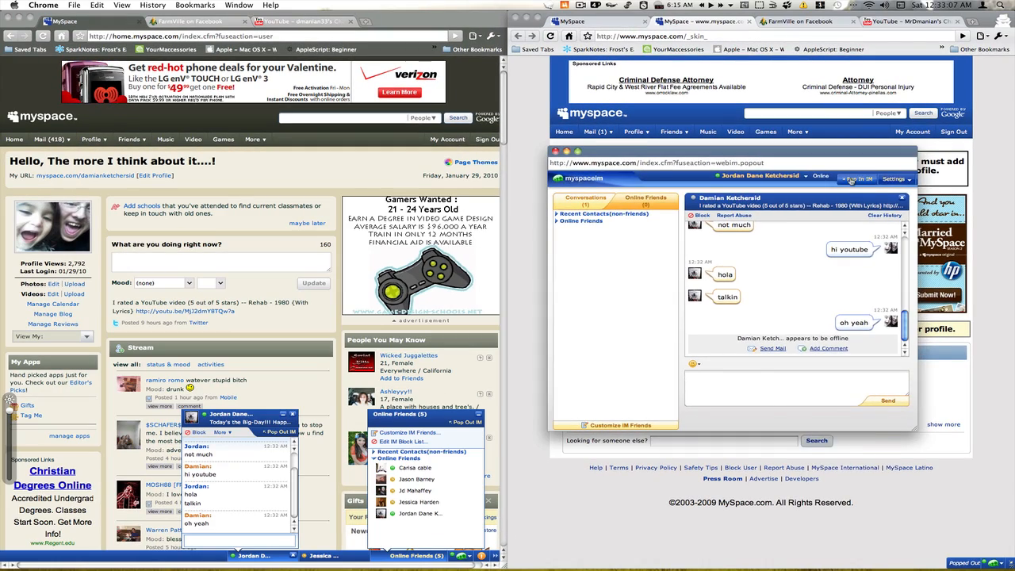
click(806, 22)
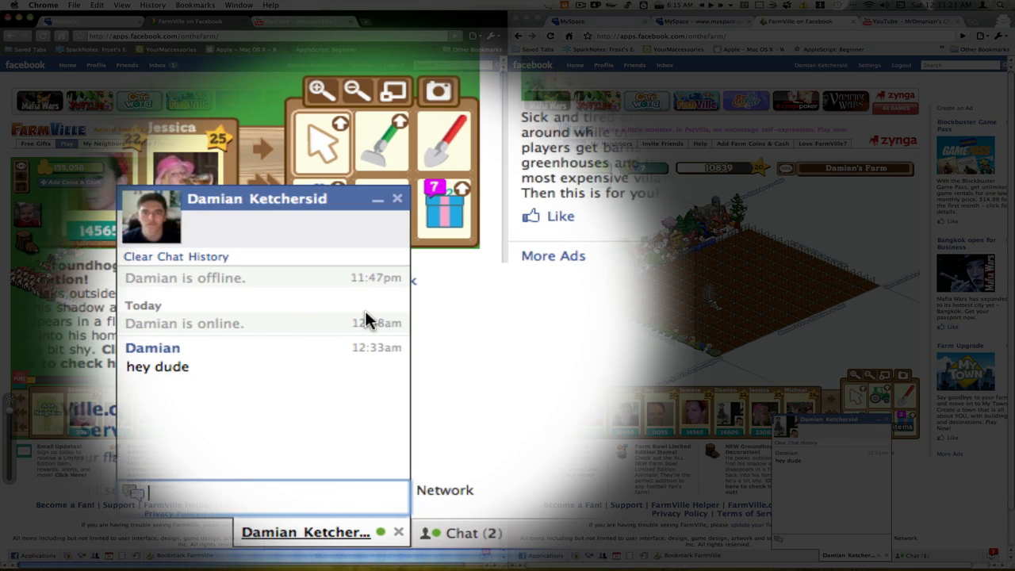
Step: Send the Facebook chat reply 'how is goin' over the FarmVille window
text(how is goin)
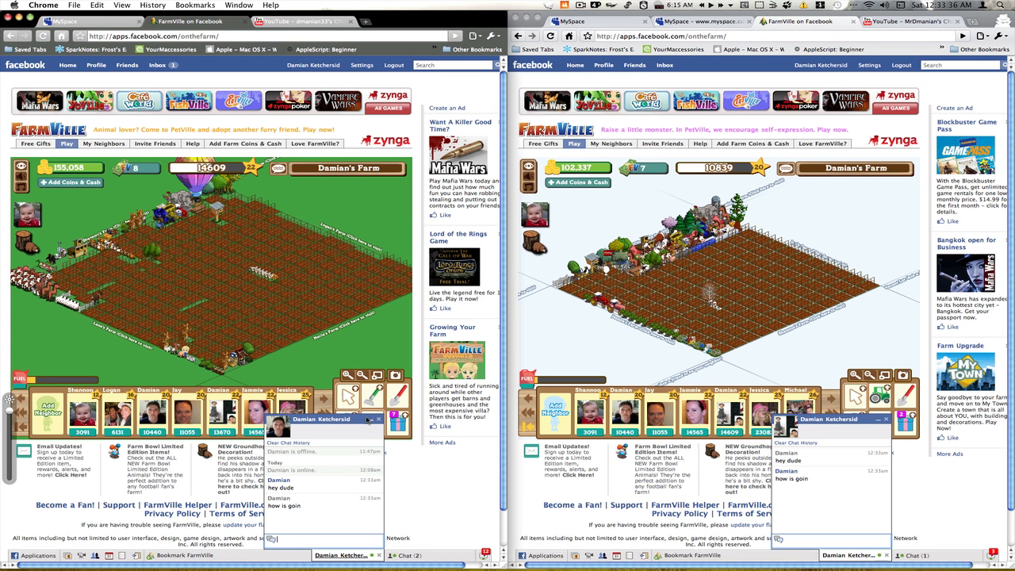
click(377, 419)
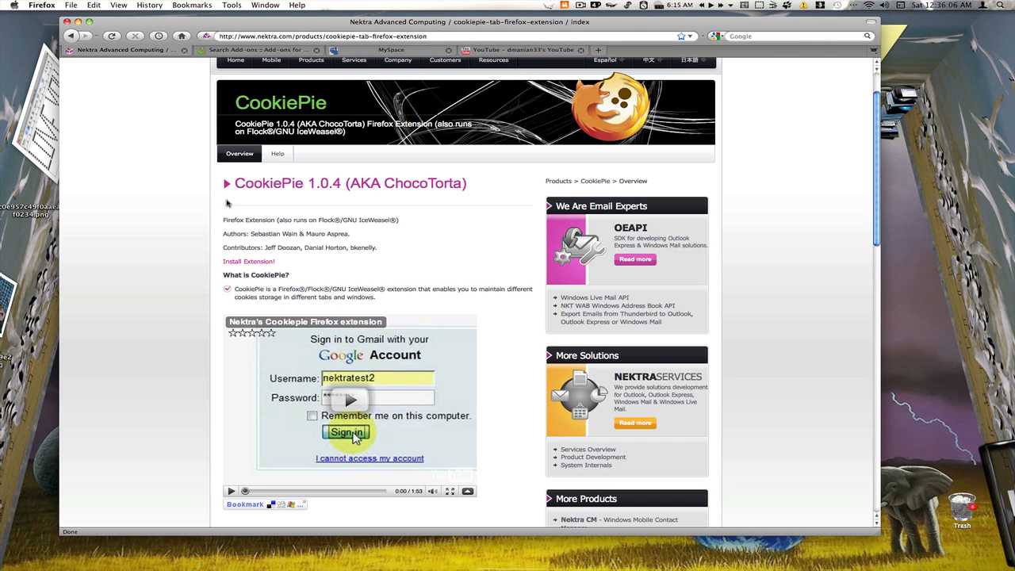
mouse_move(302, 200)
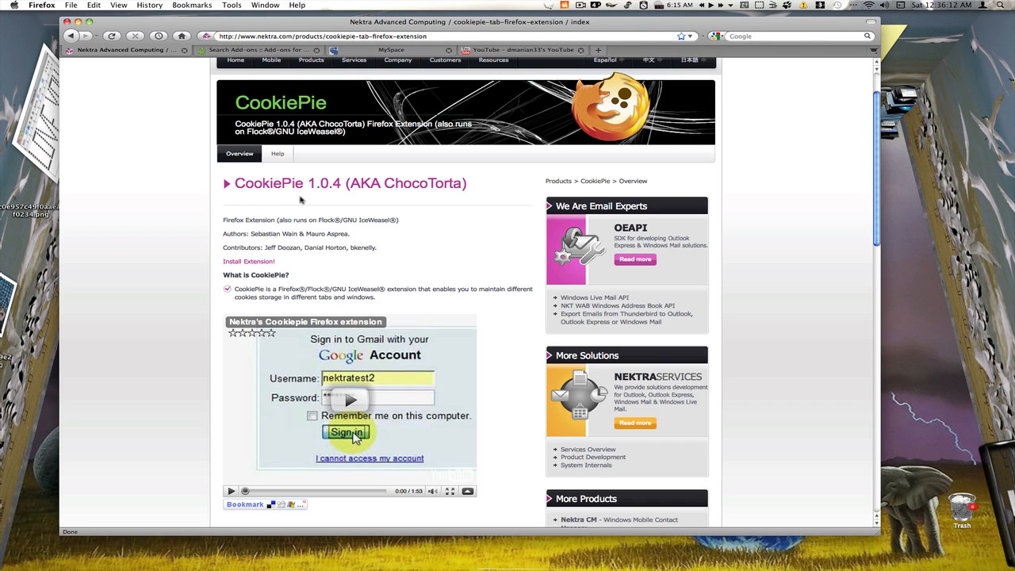
mouse_move(235, 60)
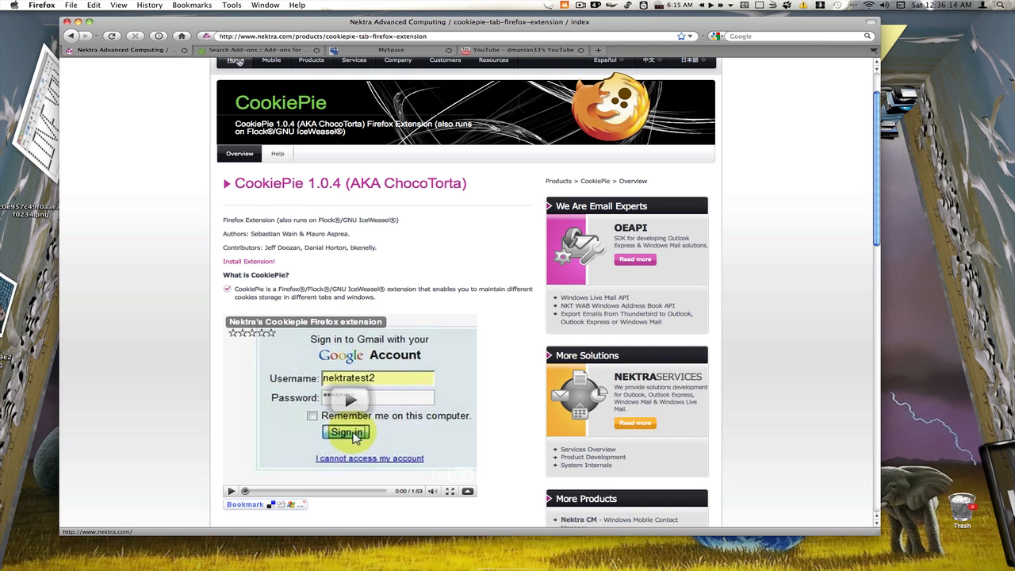
Step: Show the addons.mozilla.org search results for 'cookie pie', which find nothing
click(254, 49)
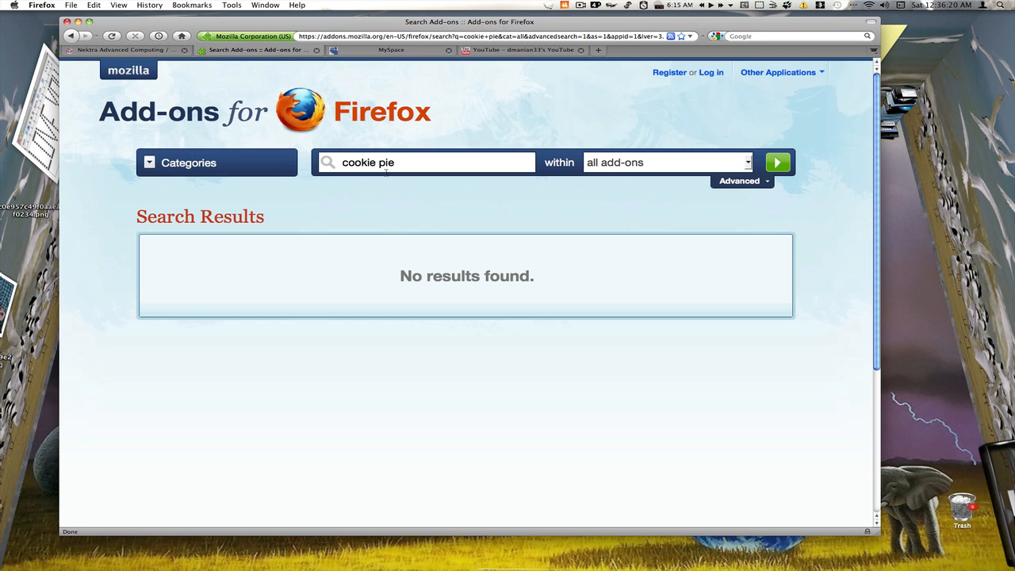
mouse_move(493, 215)
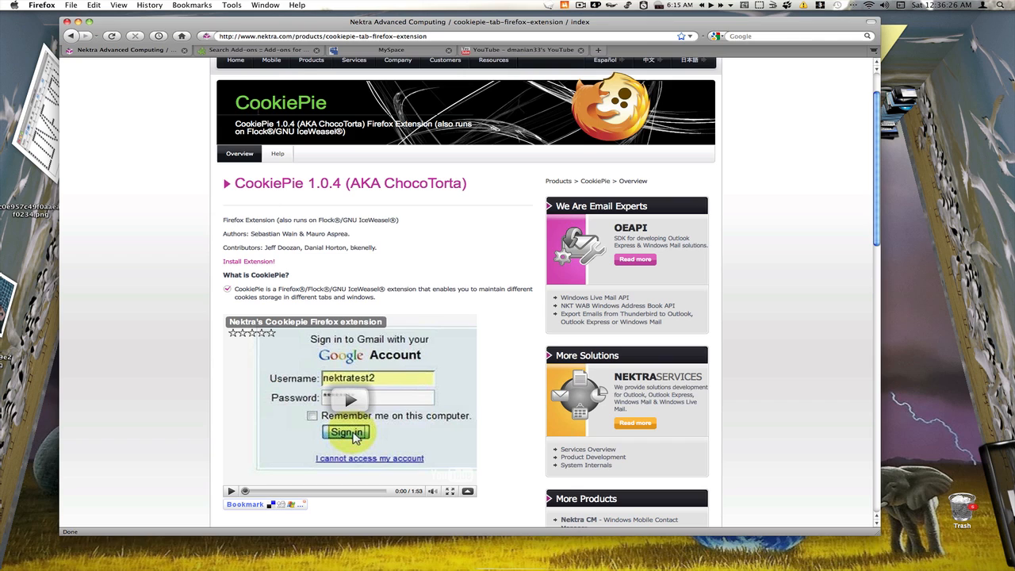
click(254, 49)
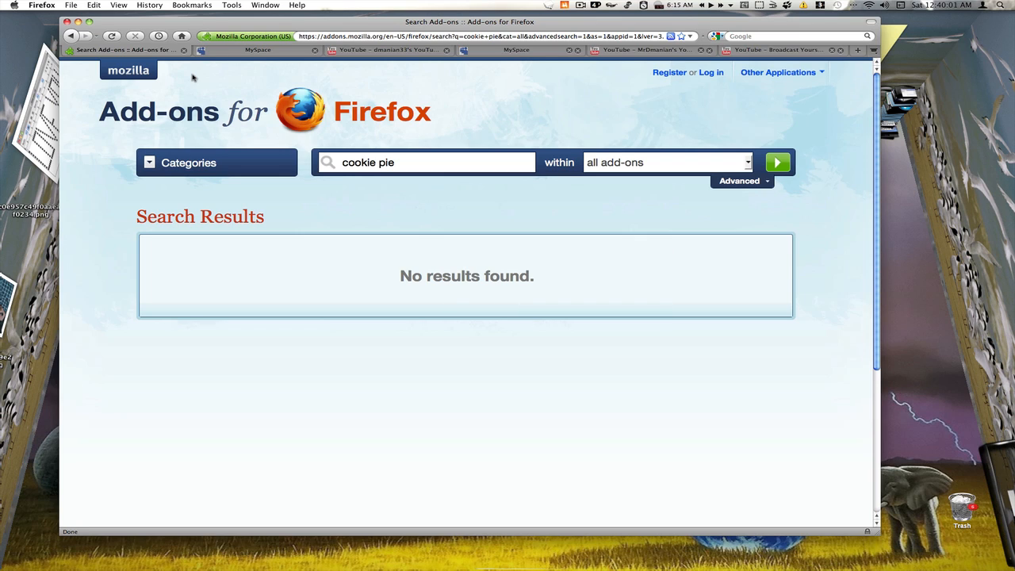
mouse_move(14, 85)
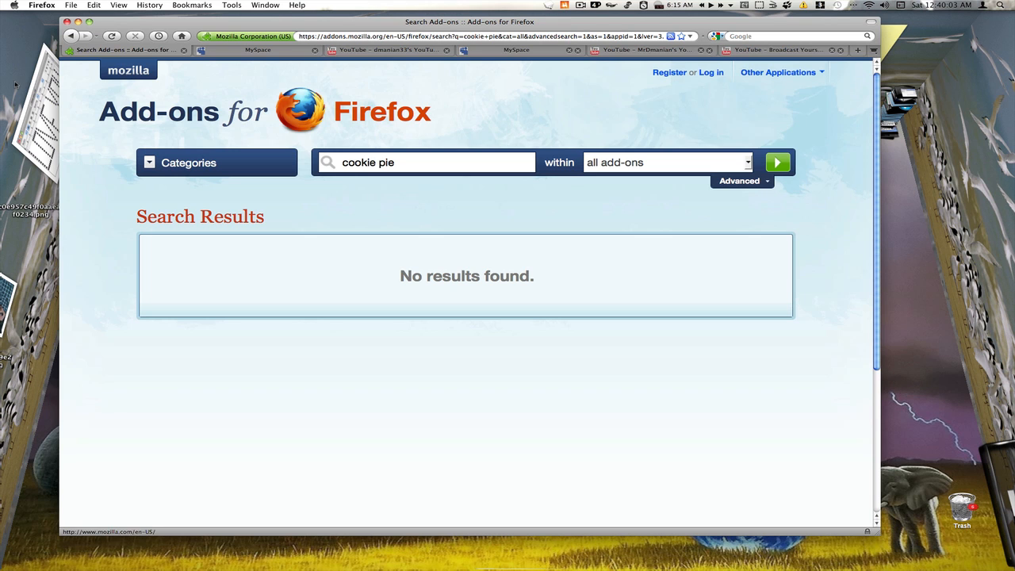
Step: Cycle through the signed-out YouTube and MySpace tabs, ending on dmanian33's signed-in YouTube page
click(384, 50)
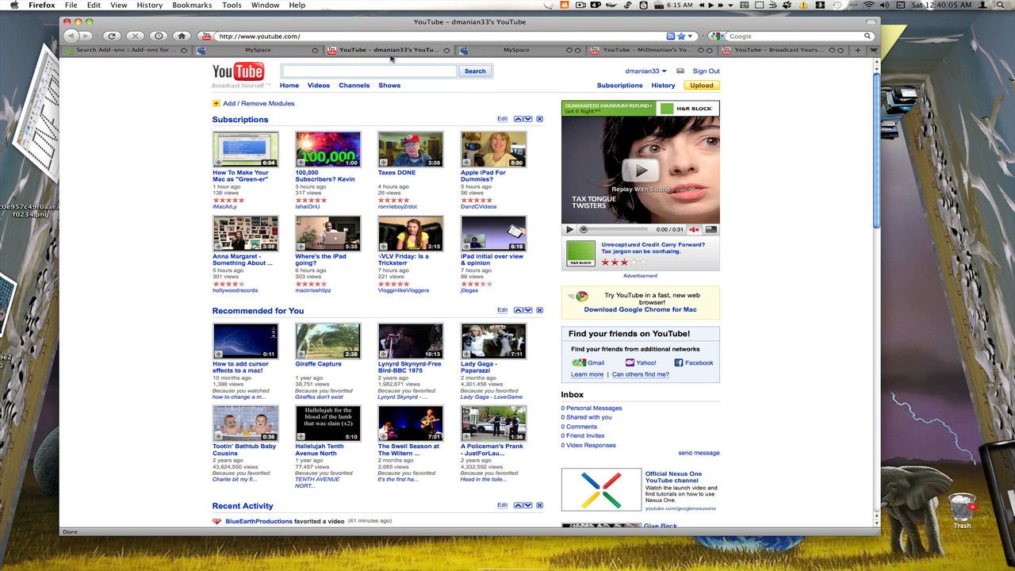
click(646, 71)
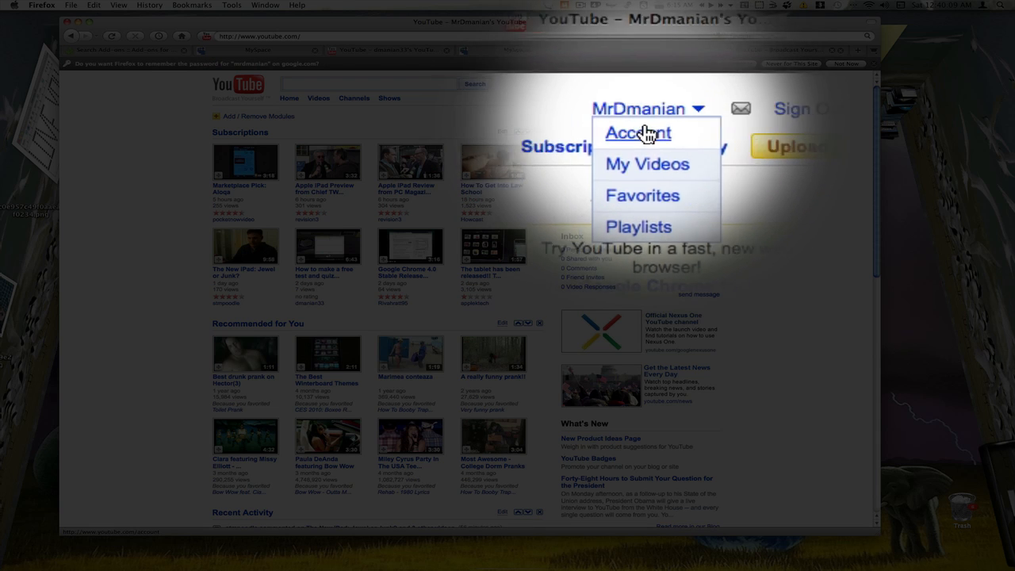
click(637, 133)
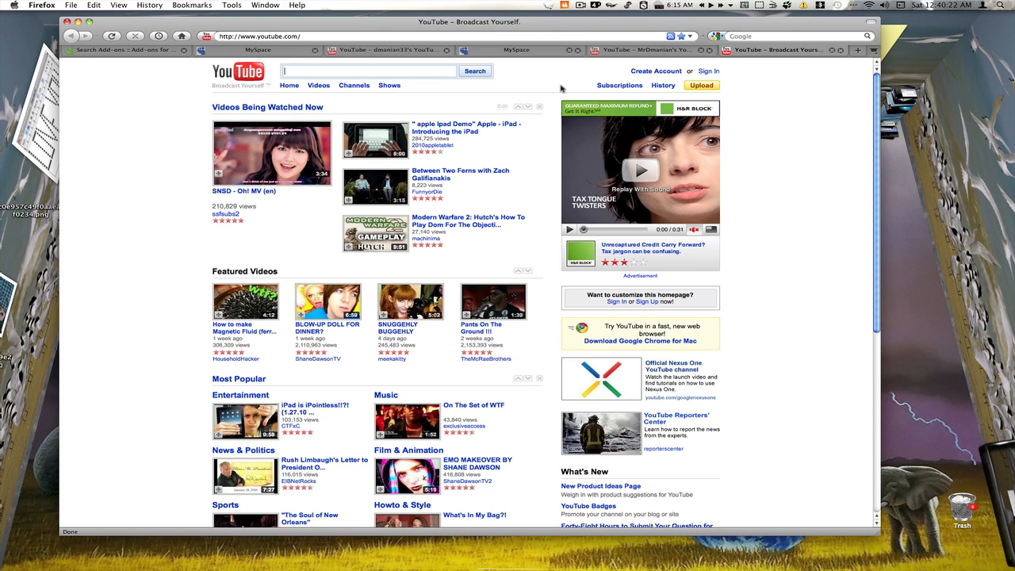
mouse_move(503, 89)
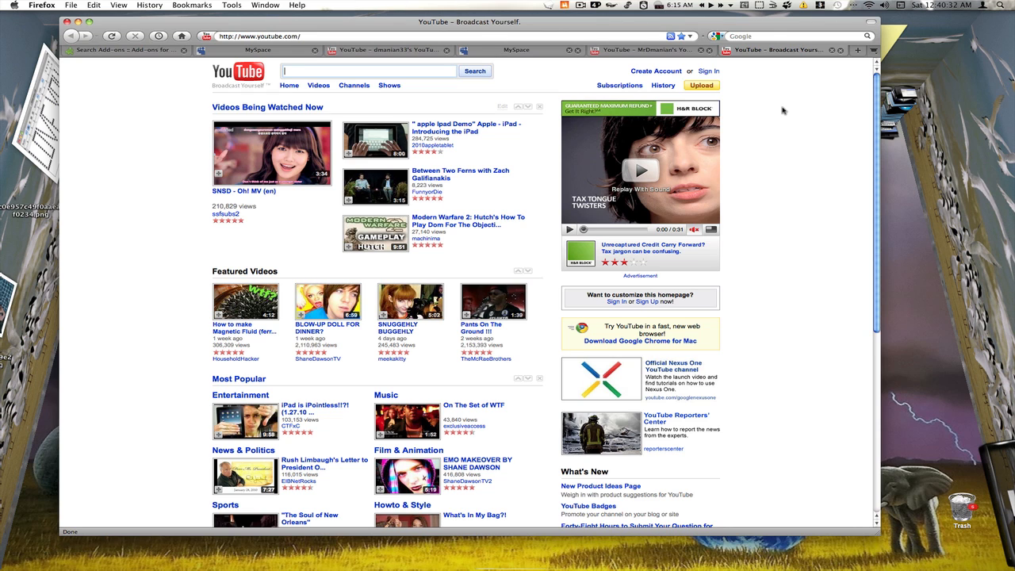
click(259, 49)
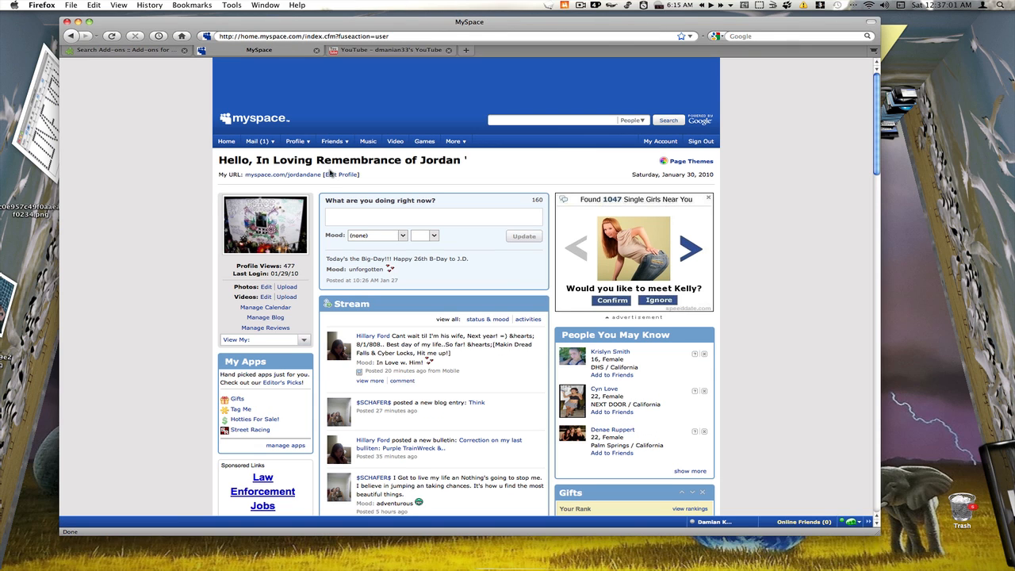
click(389, 50)
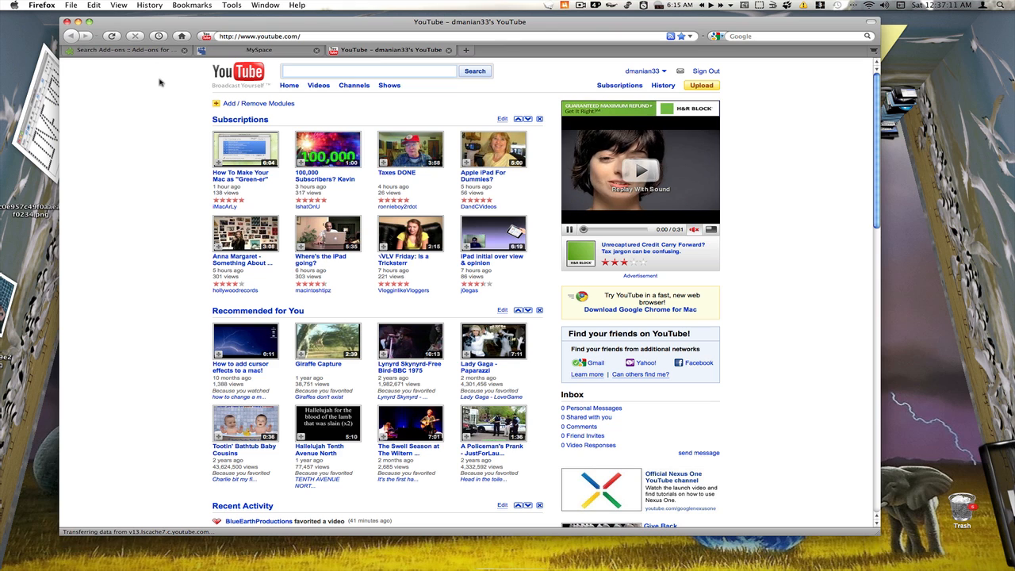
Step: In a new CookiePie tab, load myspace.com and log in to another MySpace account
click(232, 5)
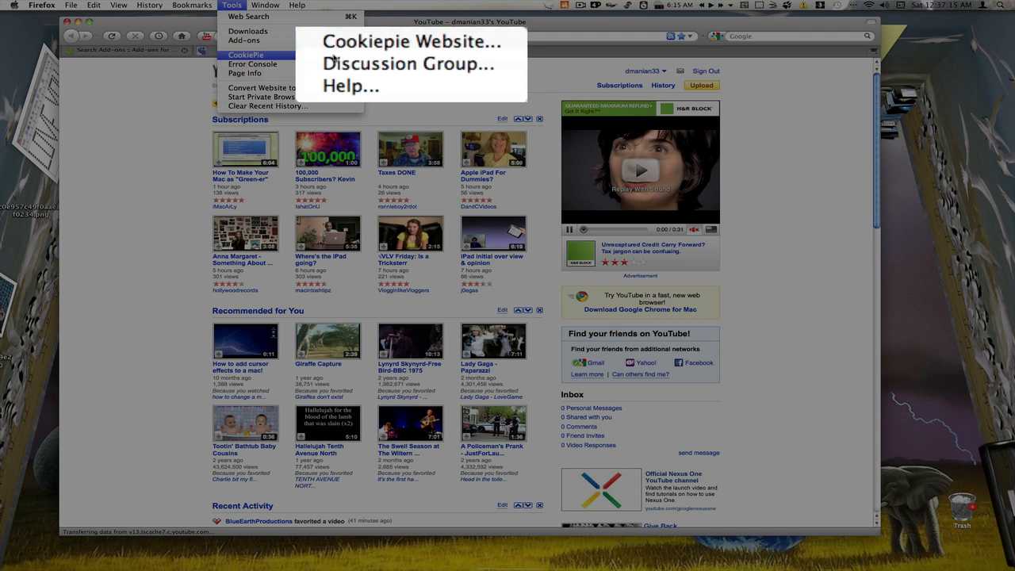
mouse_move(410, 41)
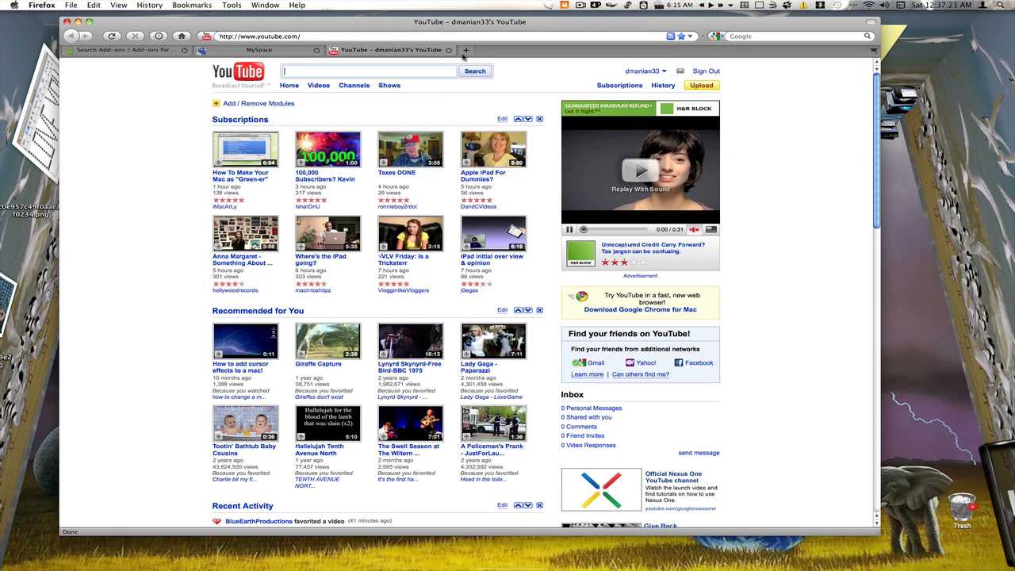
click(466, 49)
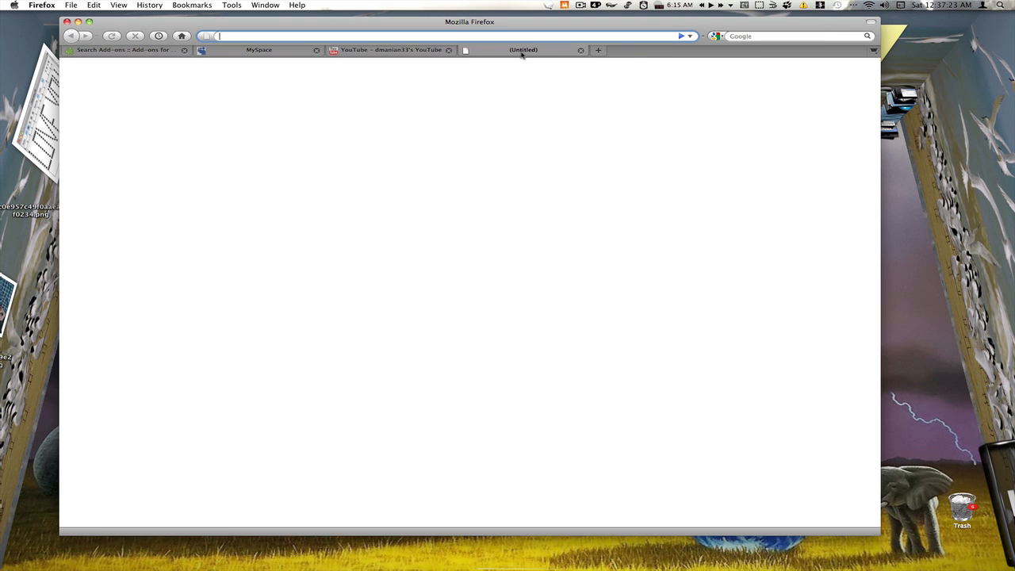
right_click(524, 49)
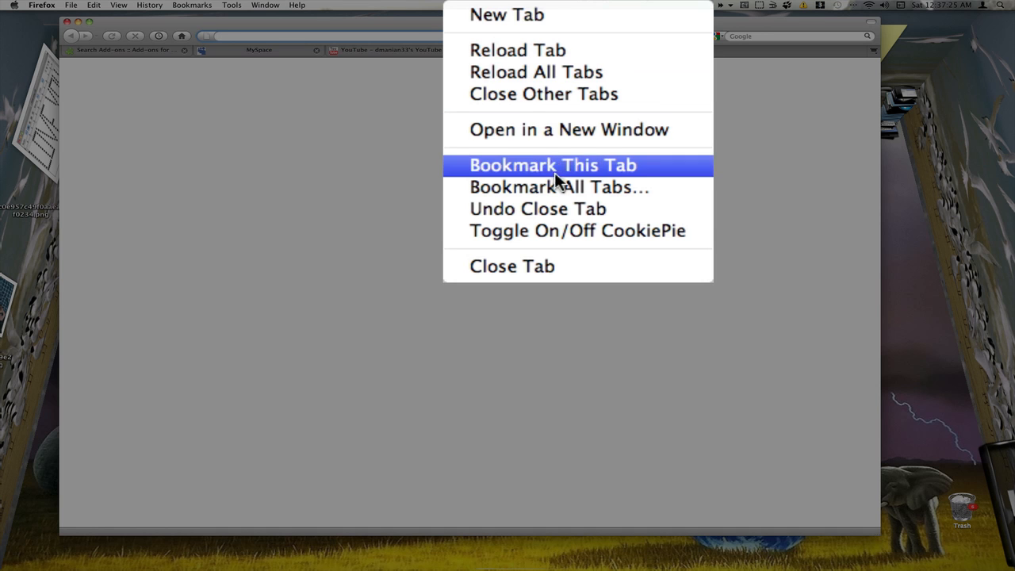
mouse_move(550, 232)
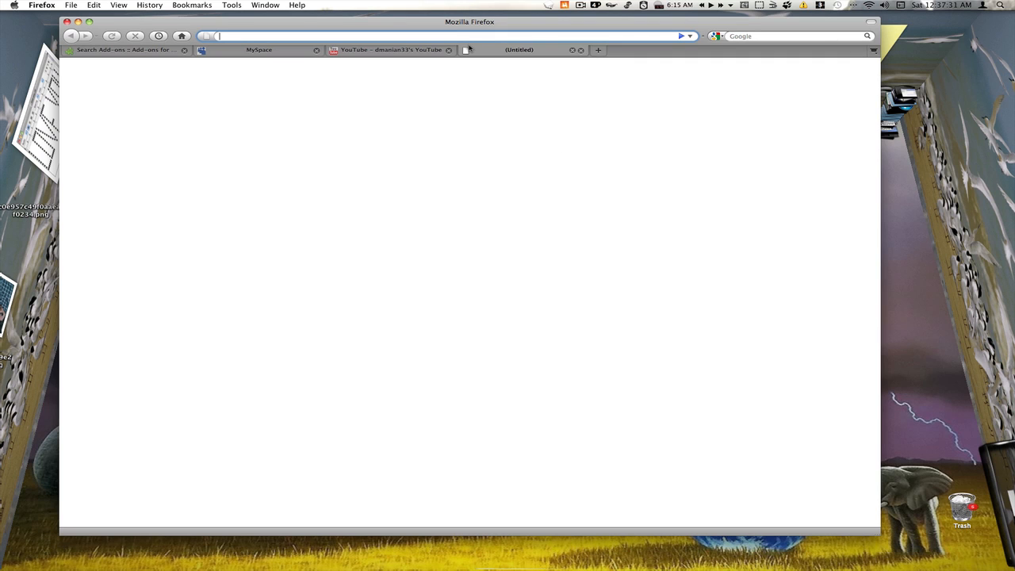
text(mya)
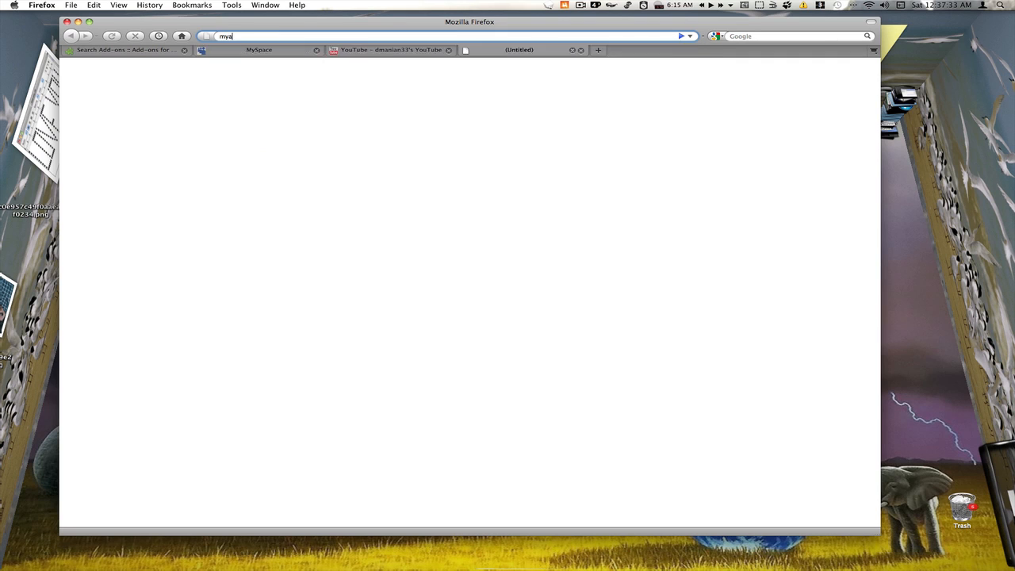
text(myspace.com/)
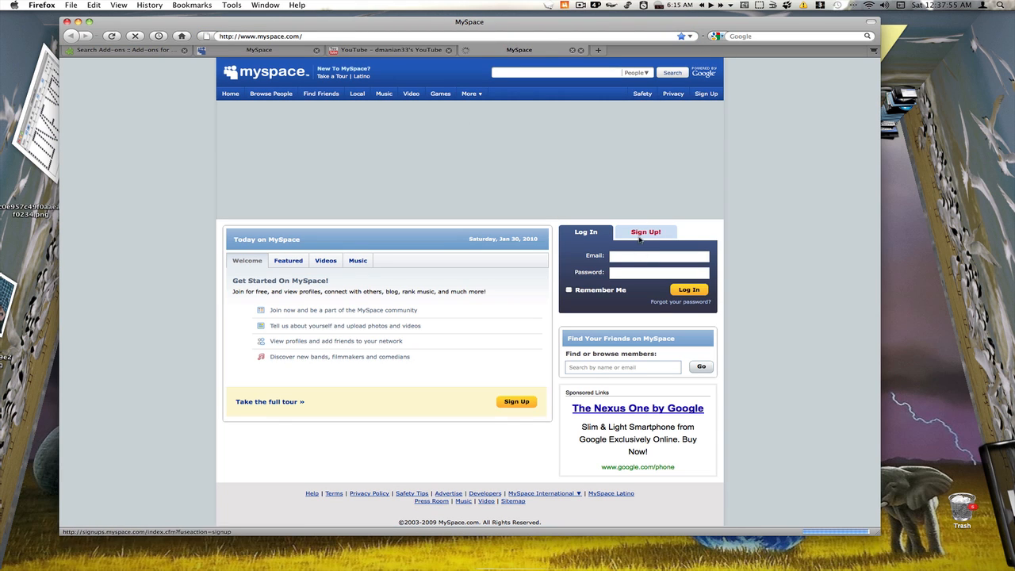
click(688, 289)
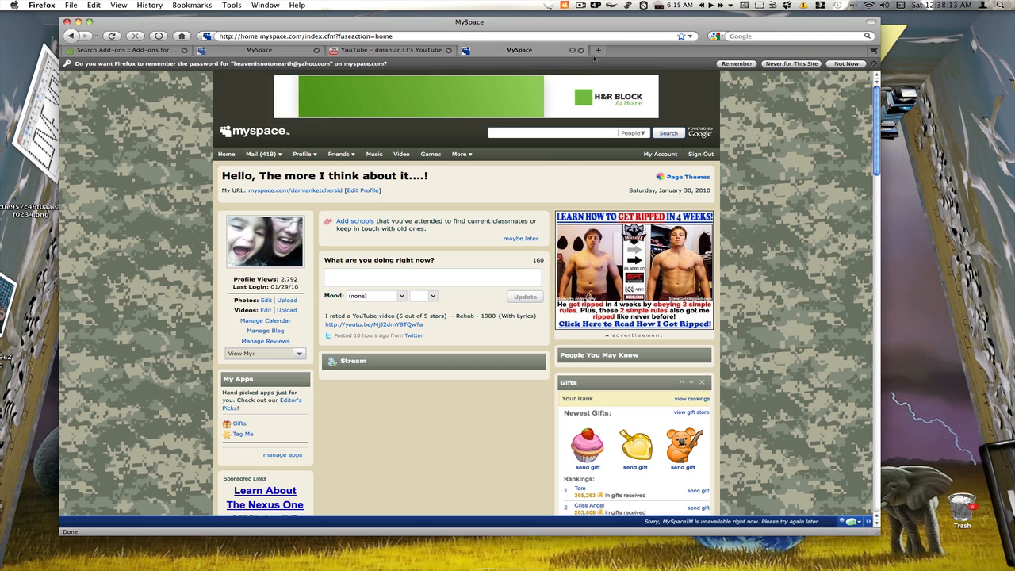
Step: Start a fresh blank tab beside it
click(598, 49)
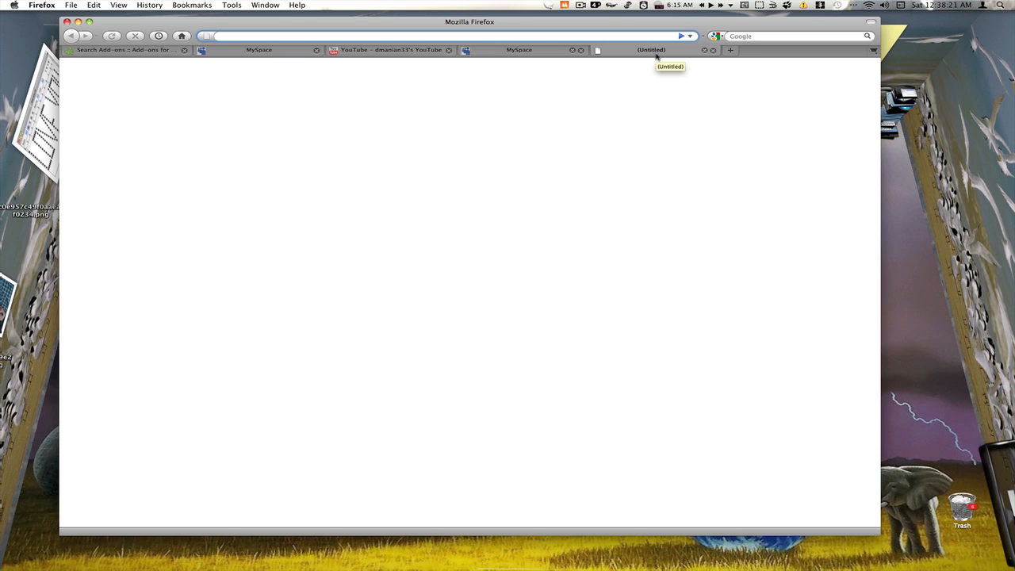
mouse_move(442, 83)
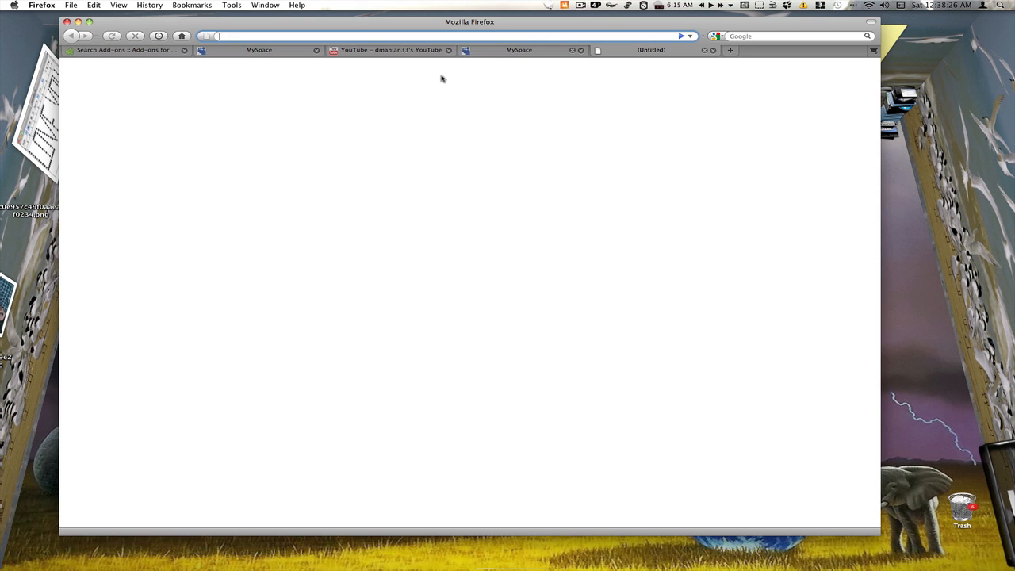
Step: Toggle CookiePie on for the new tab and load youtube.com to sign in as MrDmanian
right_click(650, 49)
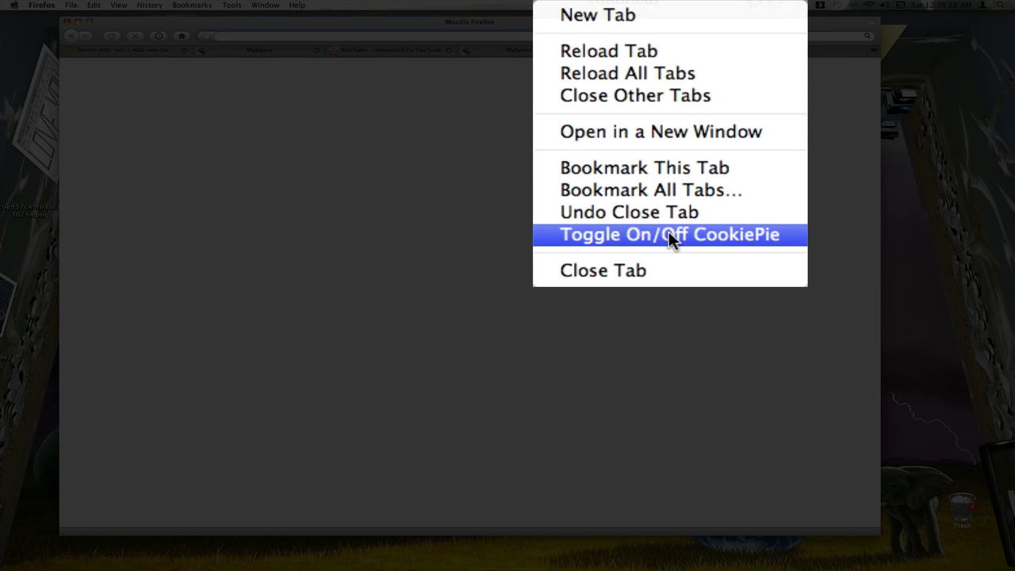
click(670, 235)
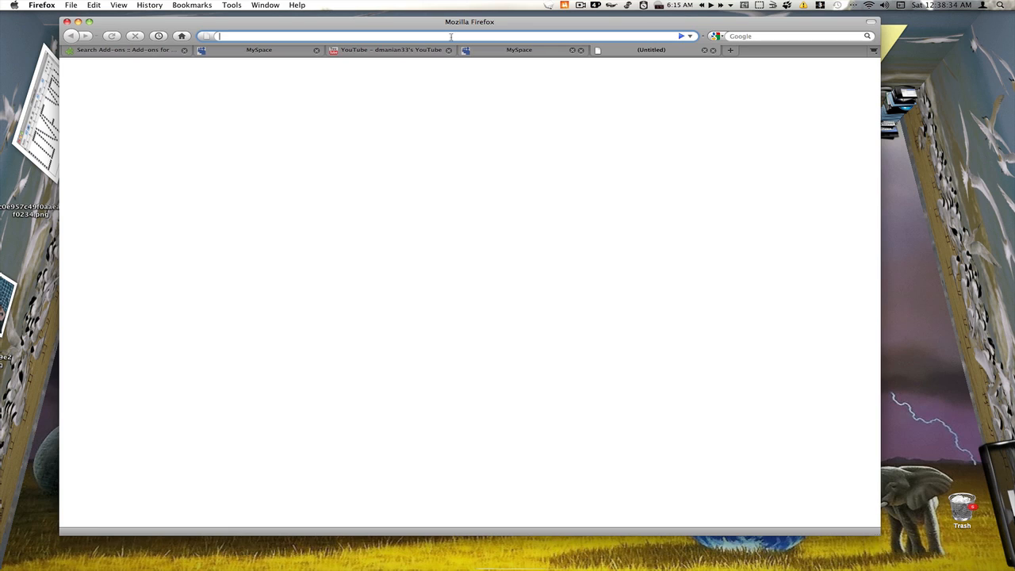
text(youtube.com/)
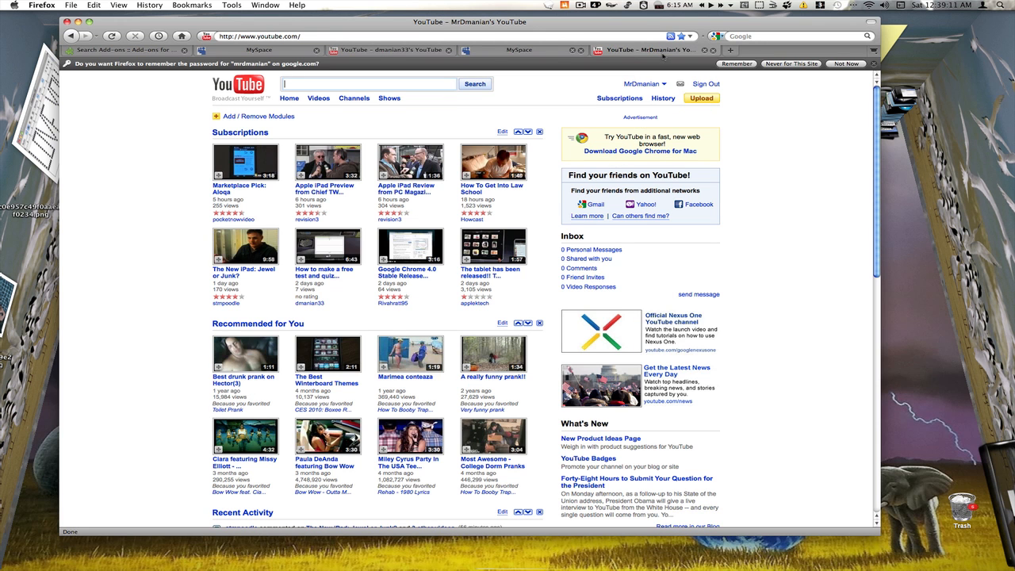
Step: Add another CookiePie-toggled tab with signed-out YouTube, then return to the first MySpace profile
click(857, 49)
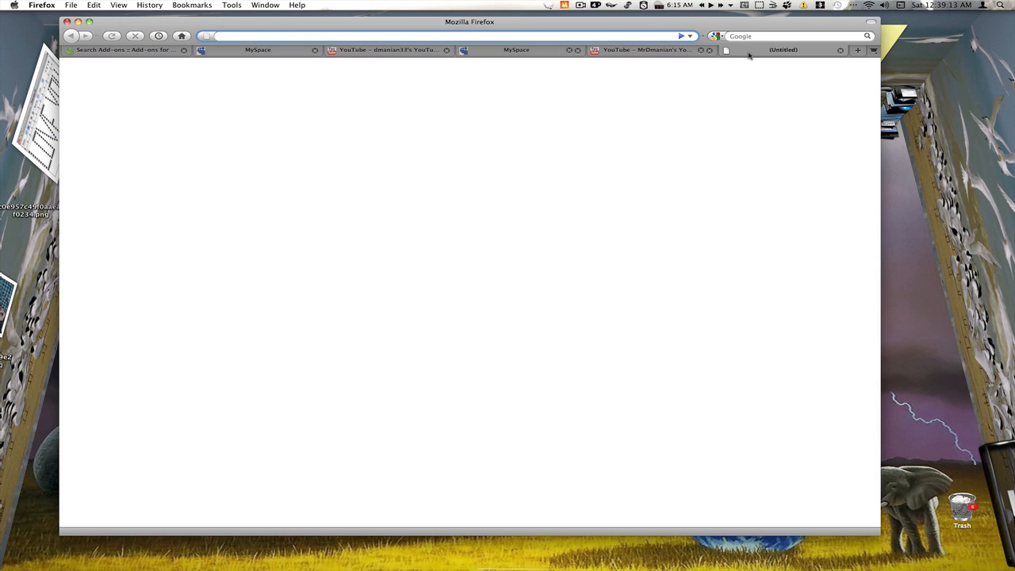
right_click(783, 49)
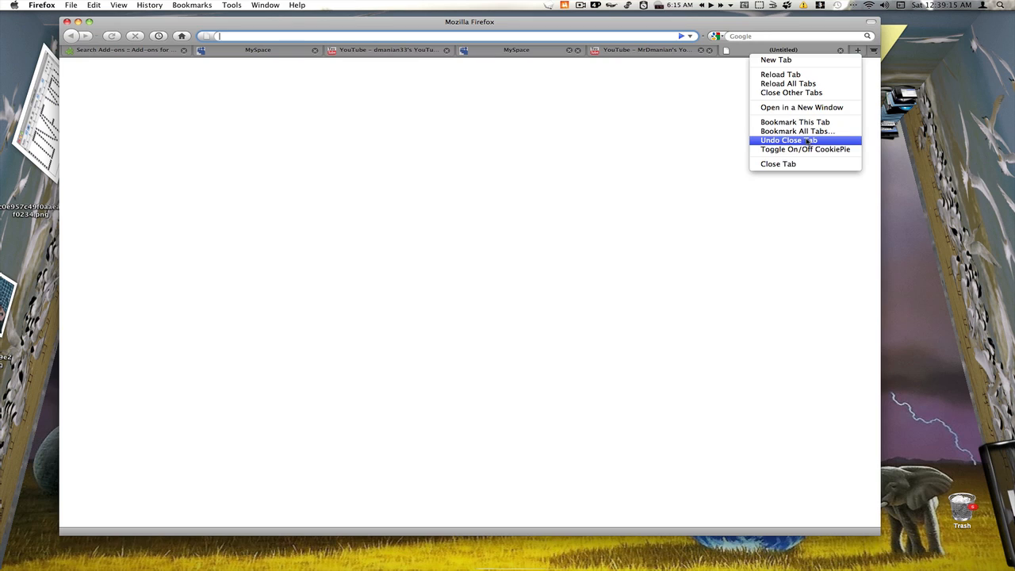
click(786, 140)
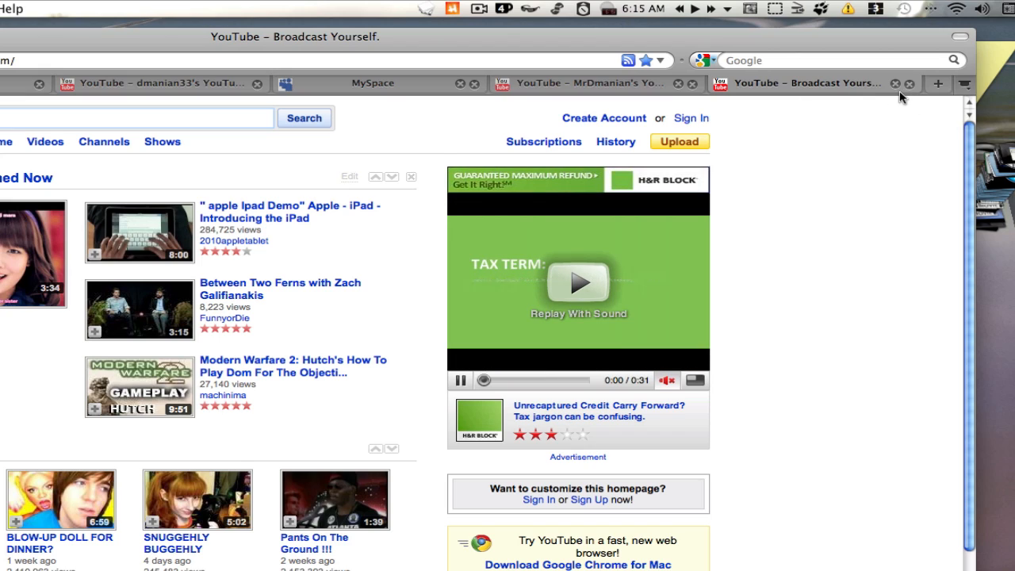
click(373, 82)
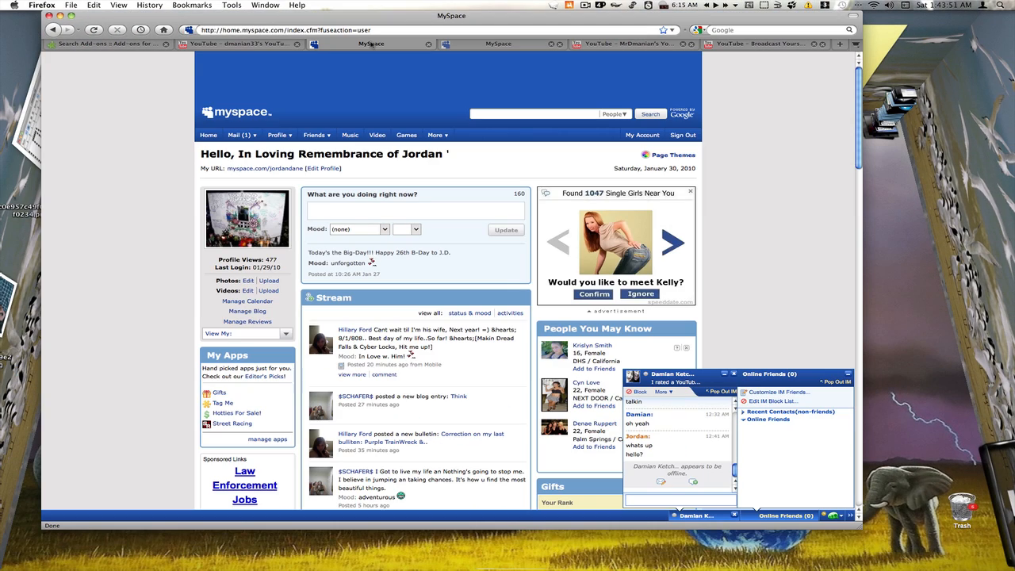
mouse_move(371, 44)
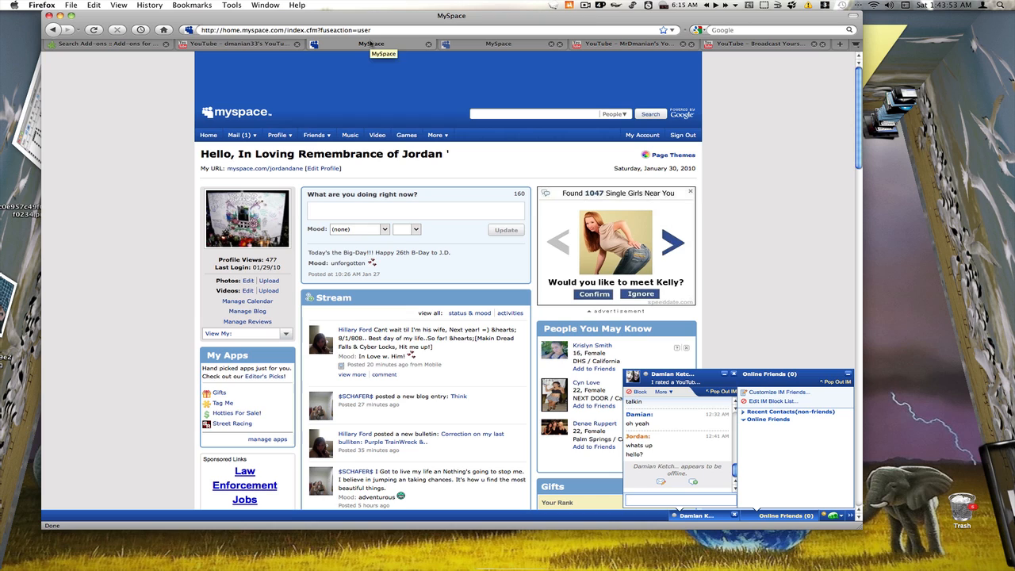
mouse_move(362, 62)
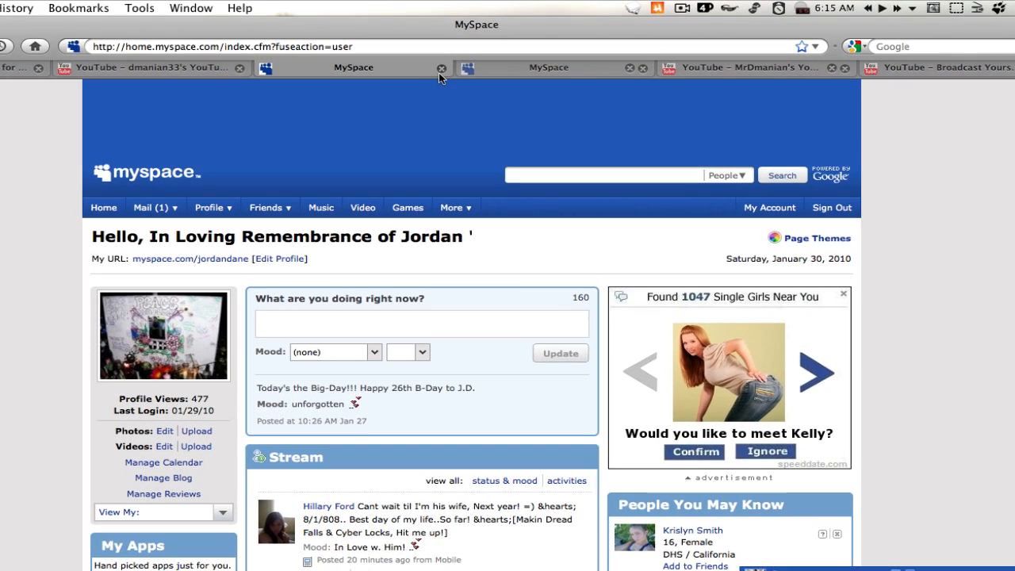
Step: Return to the YouTube home page signed in as MrDmanian after revisiting the Myspace tabs
click(549, 67)
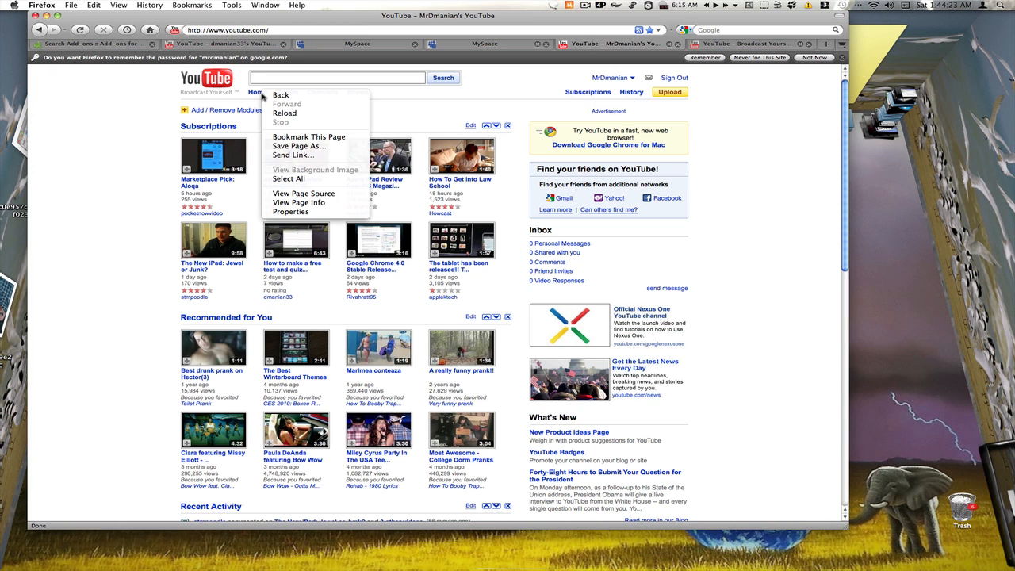
click(284, 112)
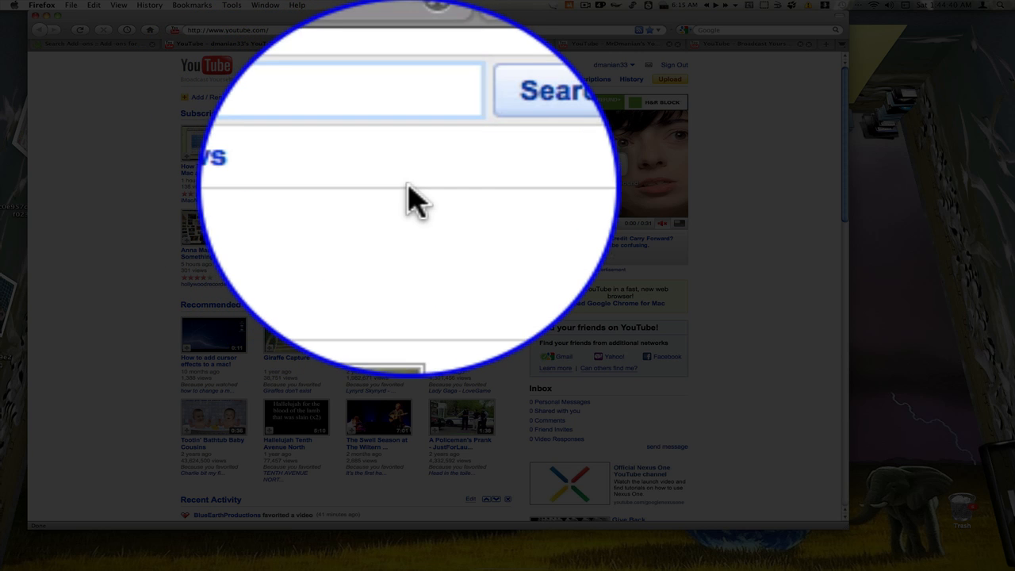
Step: Send 'hello' in the MySpace chat, then bring up the Facebook News Feed
click(357, 45)
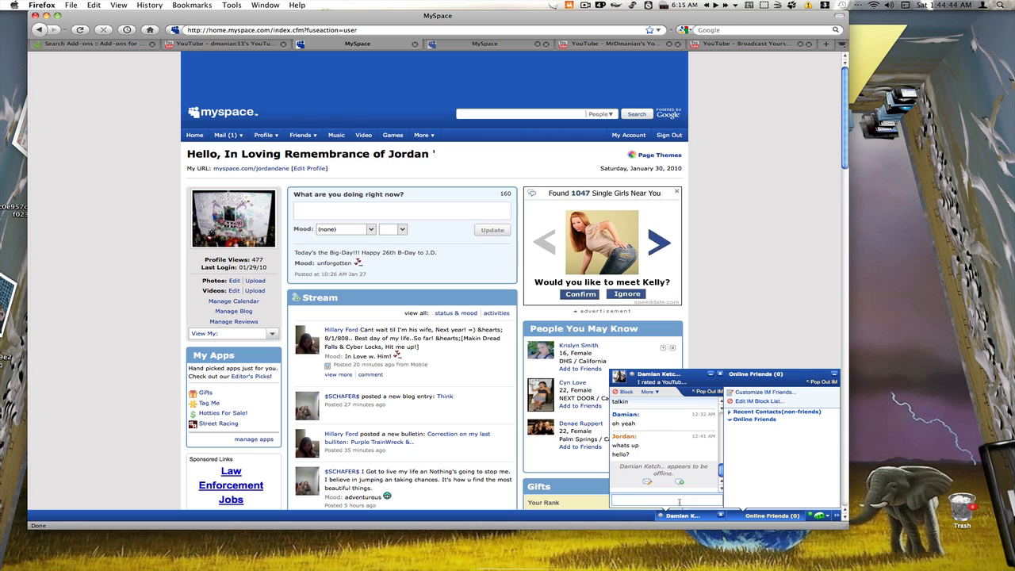
text(hello)
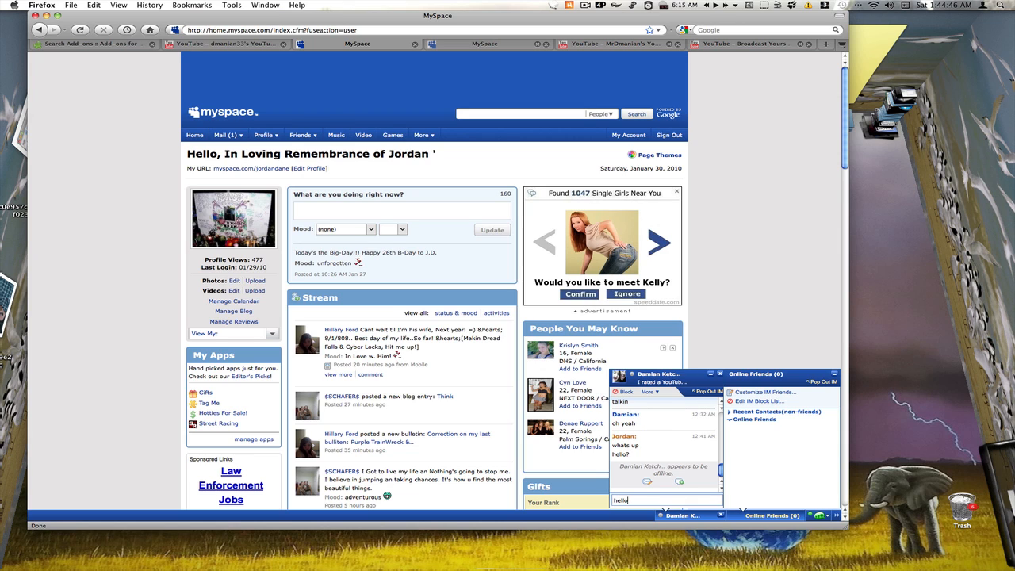
key(Return)
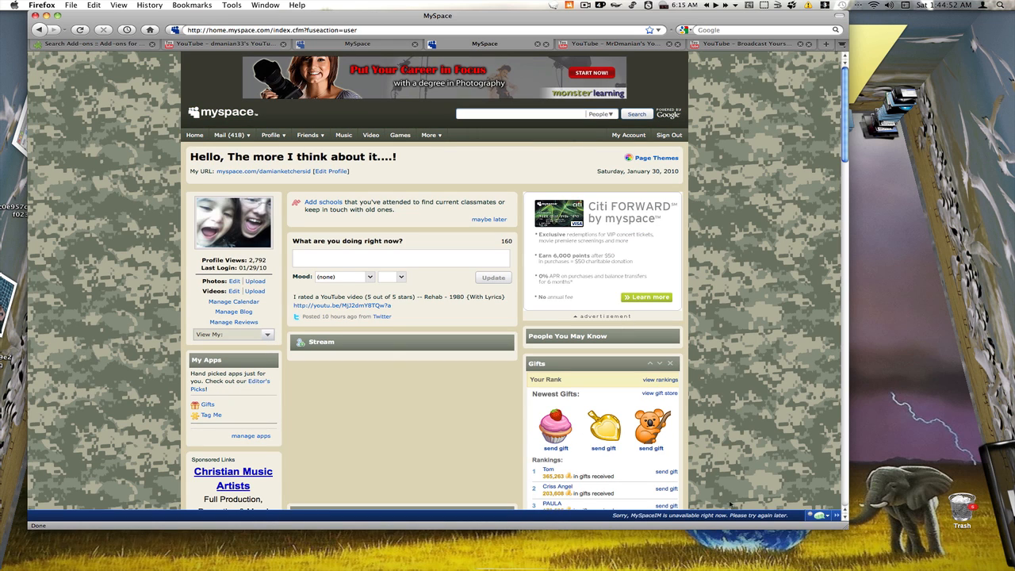
mouse_move(652, 396)
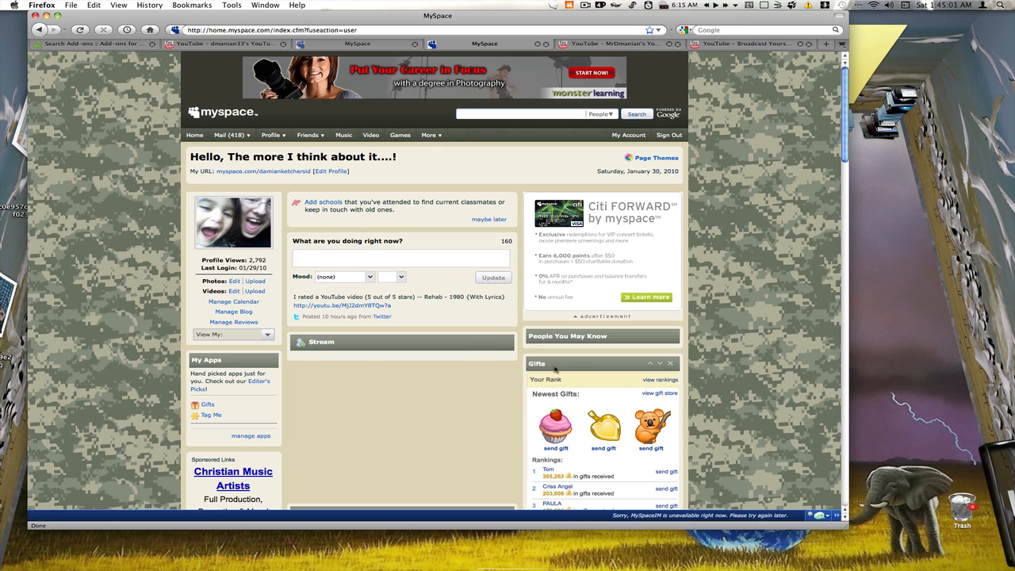
click(222, 44)
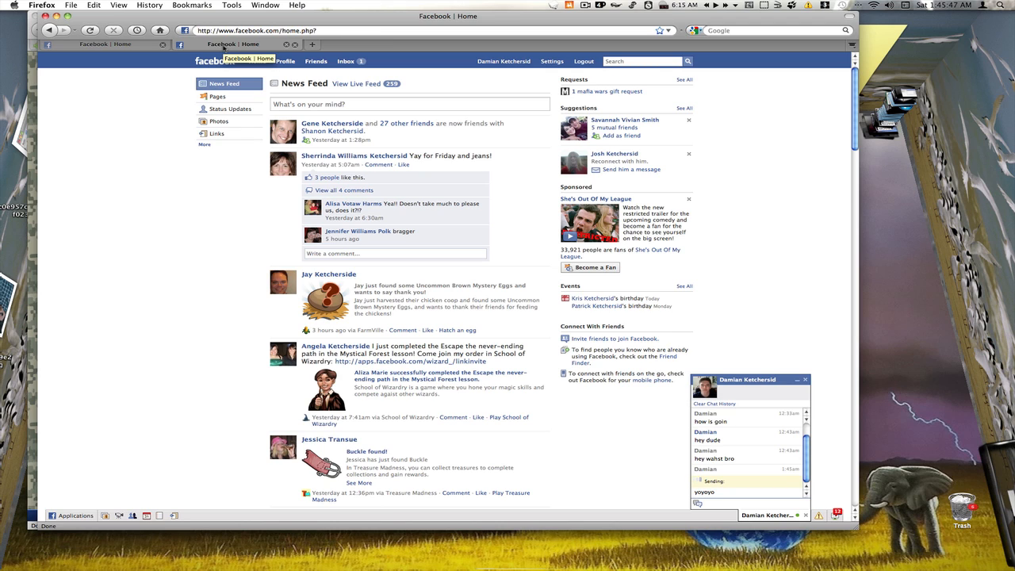